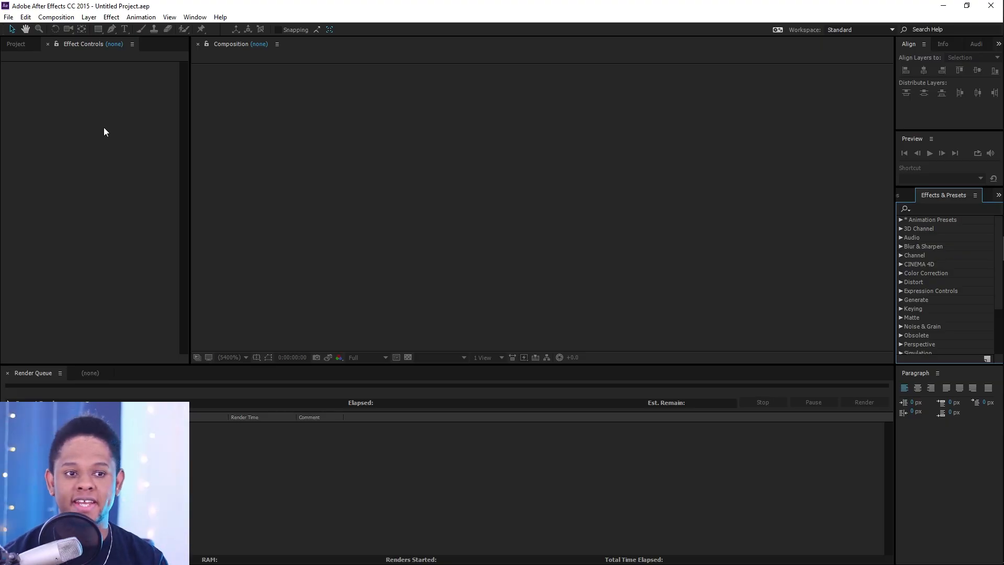
{"action": "mouse_move", "coordinate": [56, 68]}
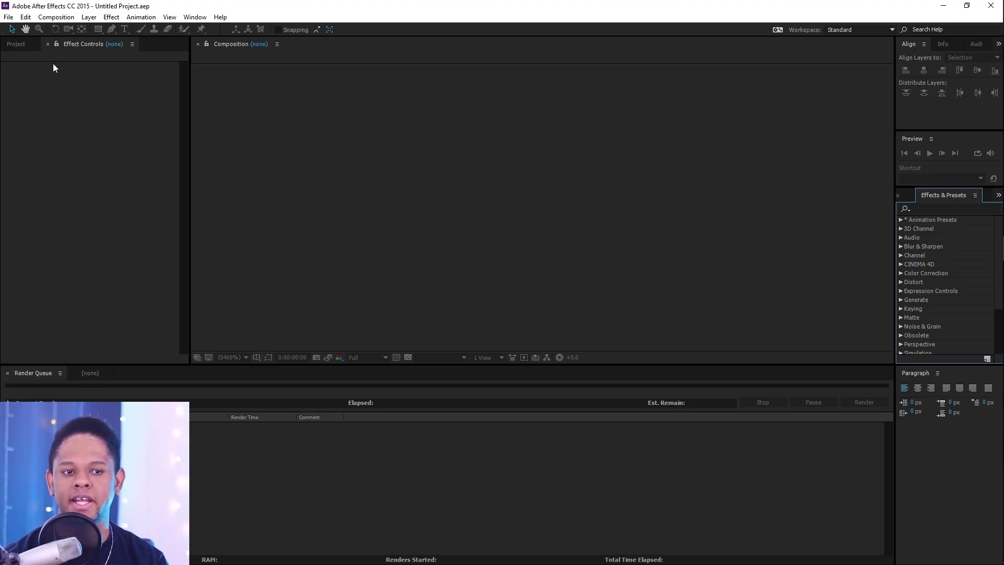
- Make a 1920×1080, 60 fps composition named 'Starting soon' with duration 0:00:05:00
{"action": "left_click", "coordinate": [60, 16]}
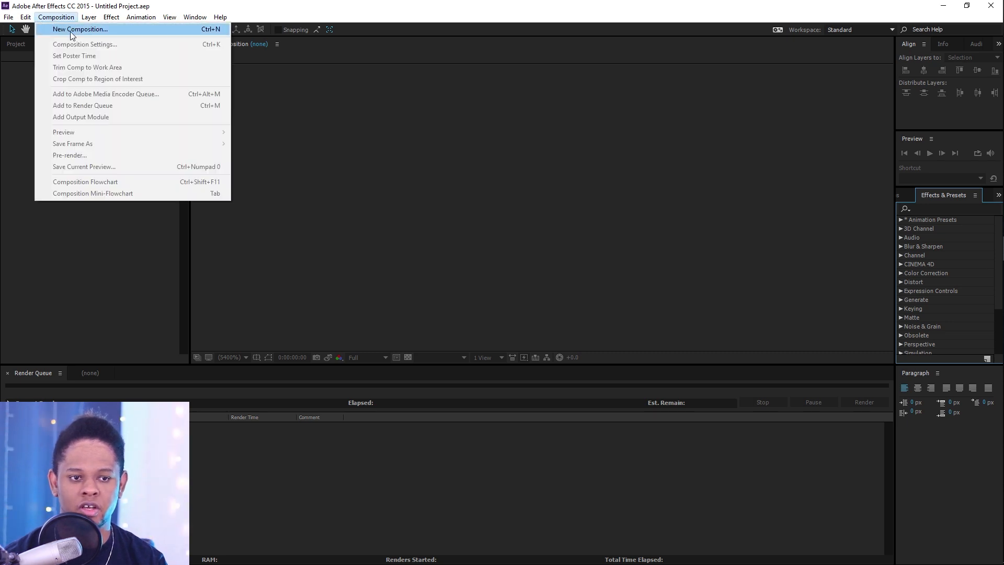
{"action": "left_click", "coordinate": [81, 29]}
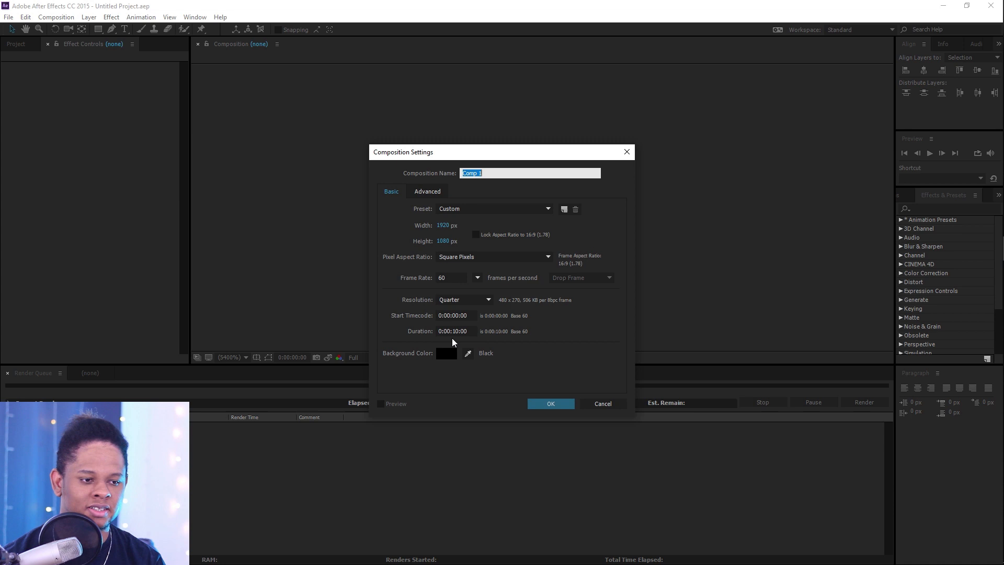
{"action": "left_click", "coordinate": [454, 331]}
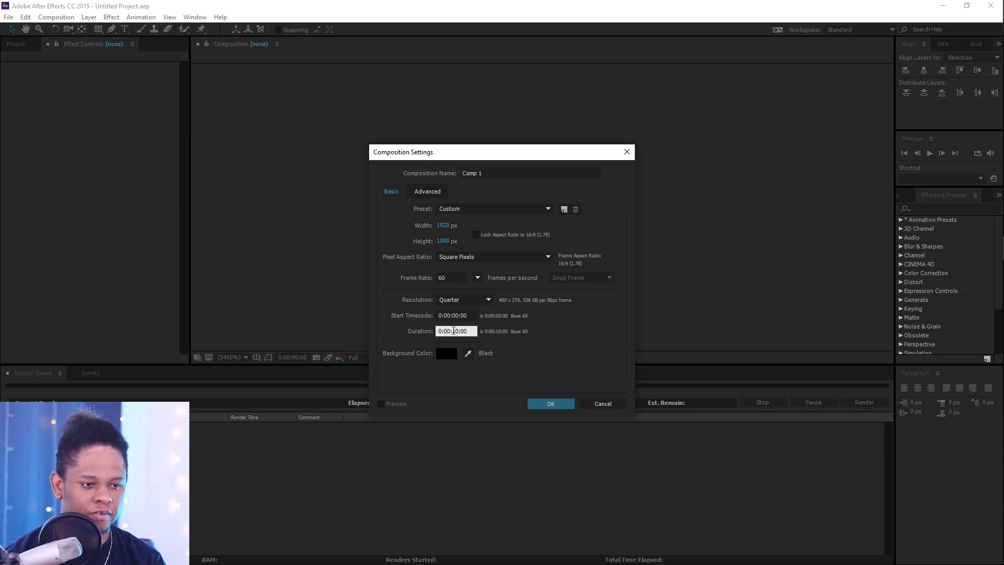
{"action": "double_click", "coordinate": [455, 331]}
{"action": "type", "text": "5"}
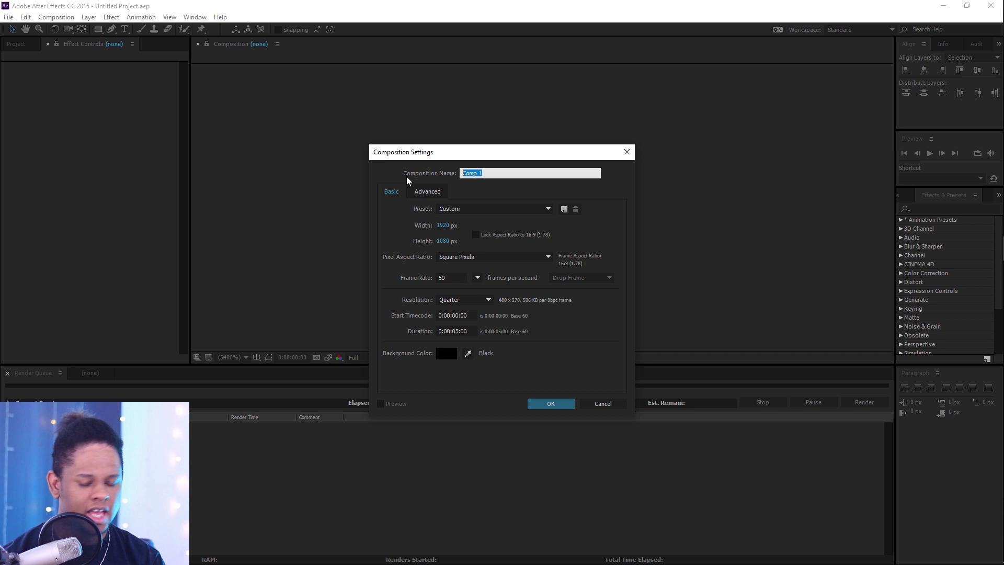
{"action": "type", "text": "Starting soon"}
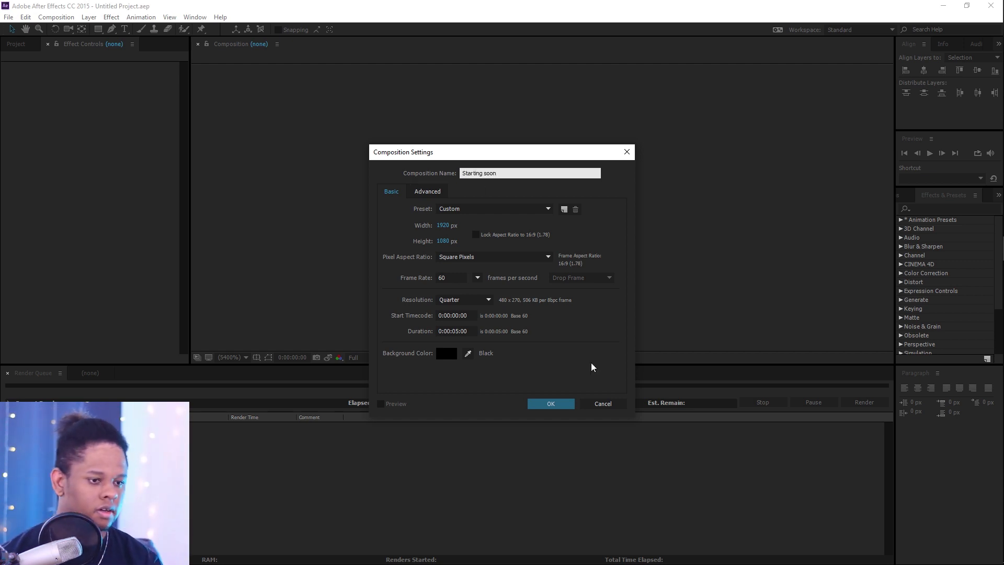
{"action": "left_click", "coordinate": [550, 404]}
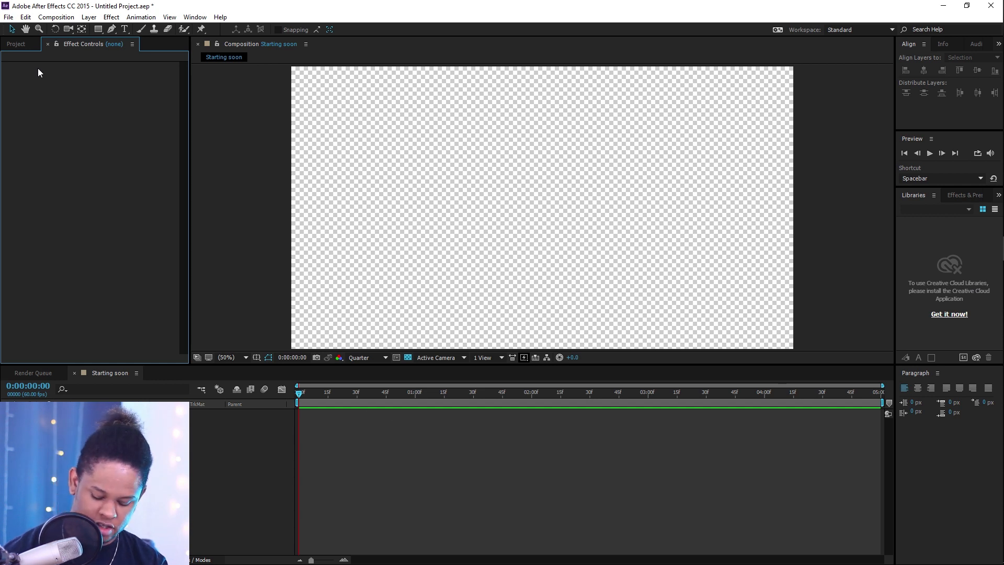
- Import Starting soon.psd as Composition – Retain Layer Sizes with Editable Layer Styles
{"action": "left_click", "coordinate": [7, 23]}
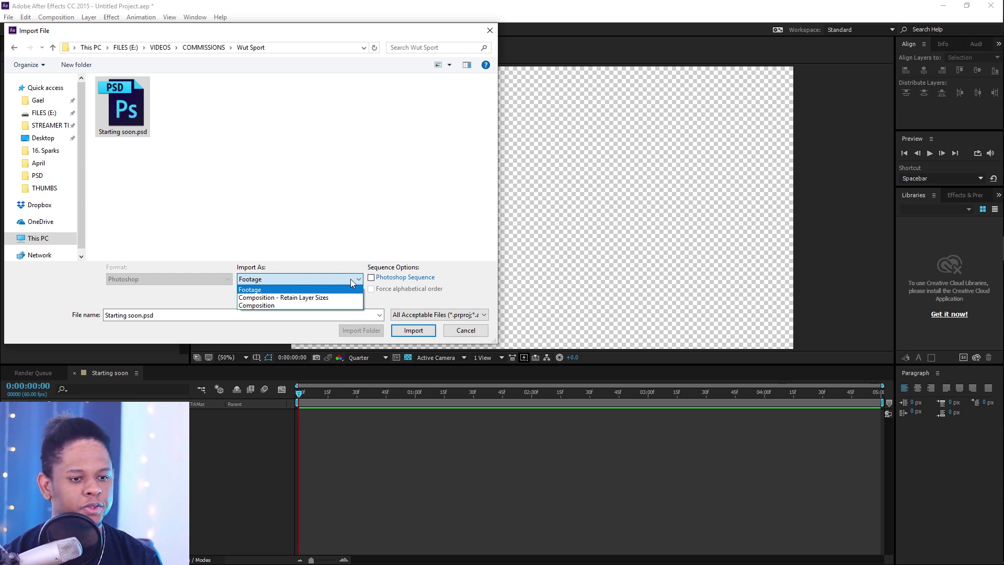
{"action": "mouse_move", "coordinate": [288, 297]}
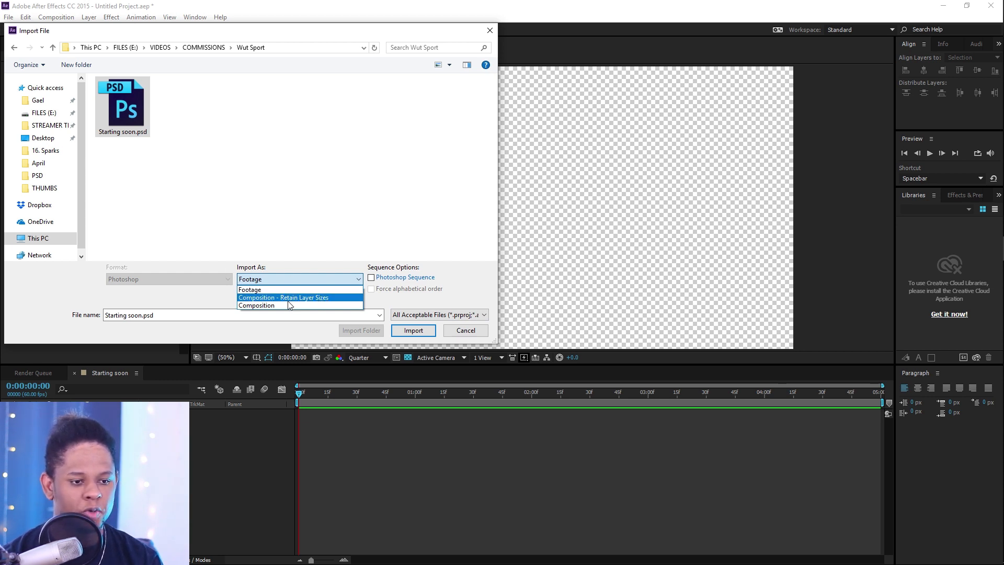
{"action": "mouse_move", "coordinate": [273, 301]}
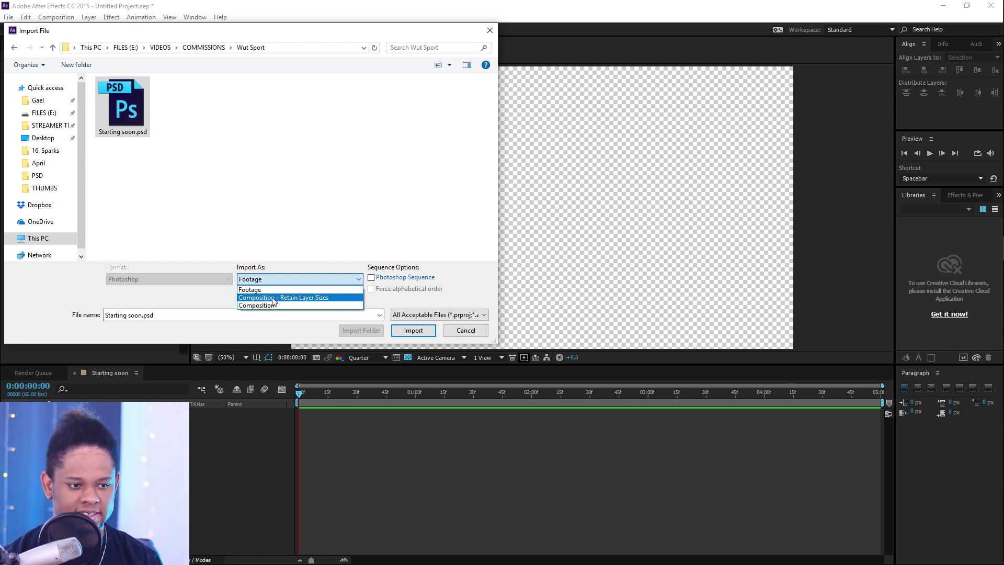
{"action": "left_click", "coordinate": [284, 297]}
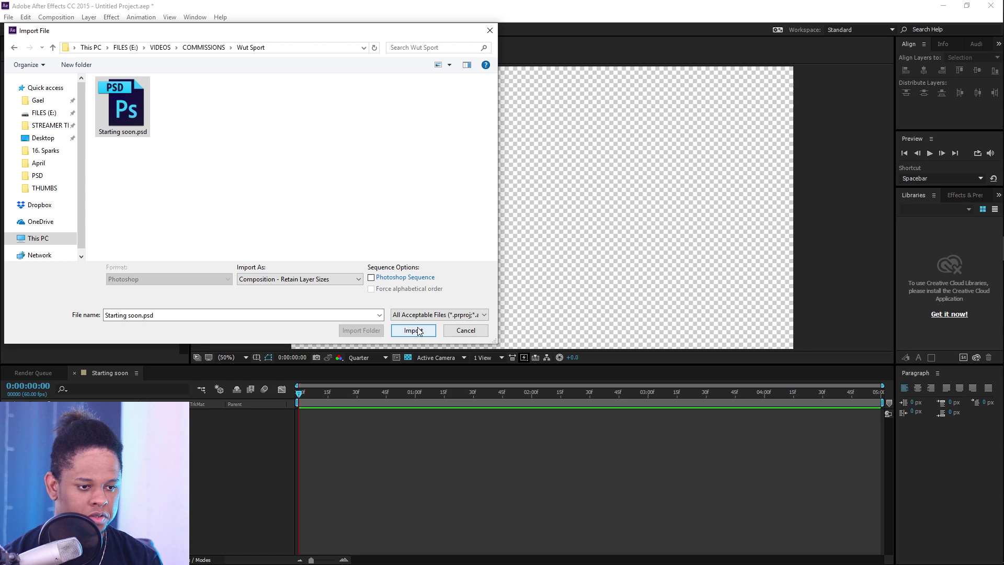
{"action": "left_click", "coordinate": [413, 330]}
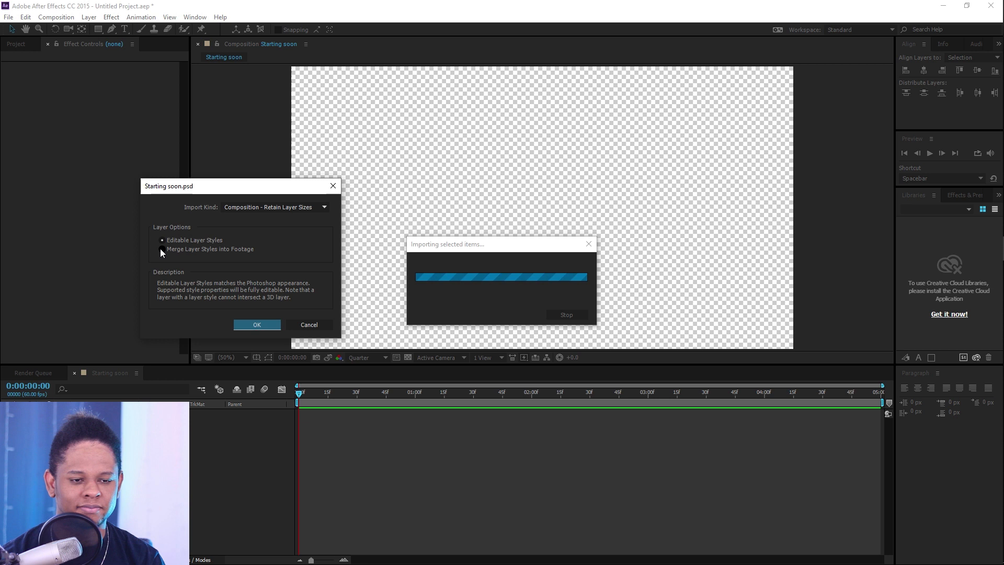
{"action": "left_click", "coordinate": [163, 240]}
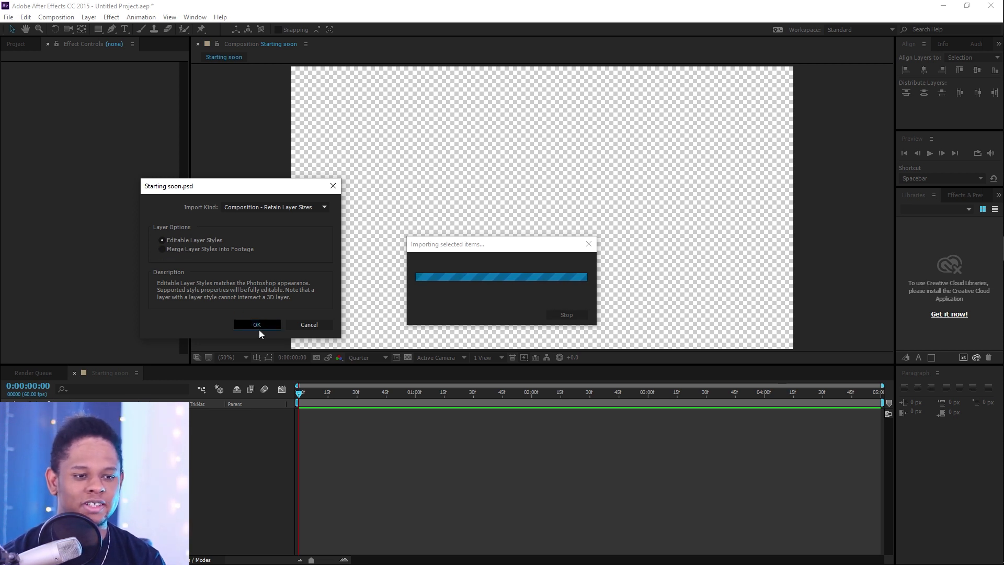
{"action": "left_click", "coordinate": [256, 324]}
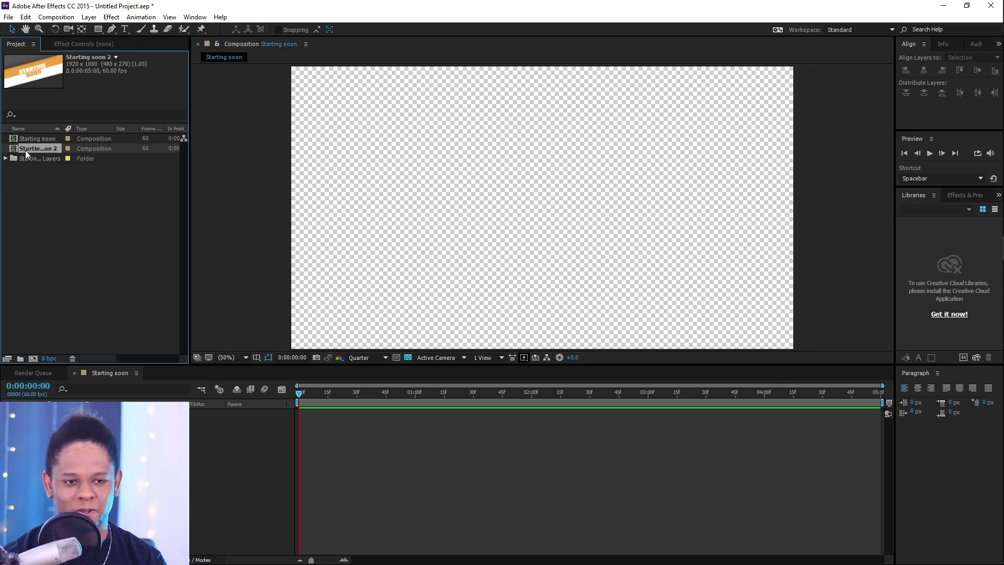
- Open the Starting soon 2 composition and switch viewer resolution from Quarter to Full
{"action": "left_click", "coordinate": [37, 139]}
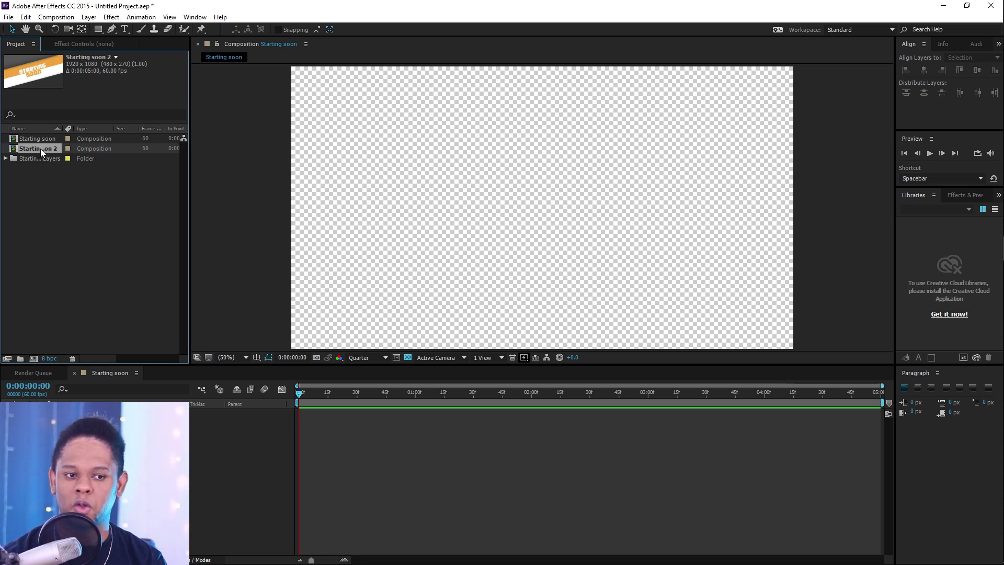
{"action": "double_click", "coordinate": [36, 148]}
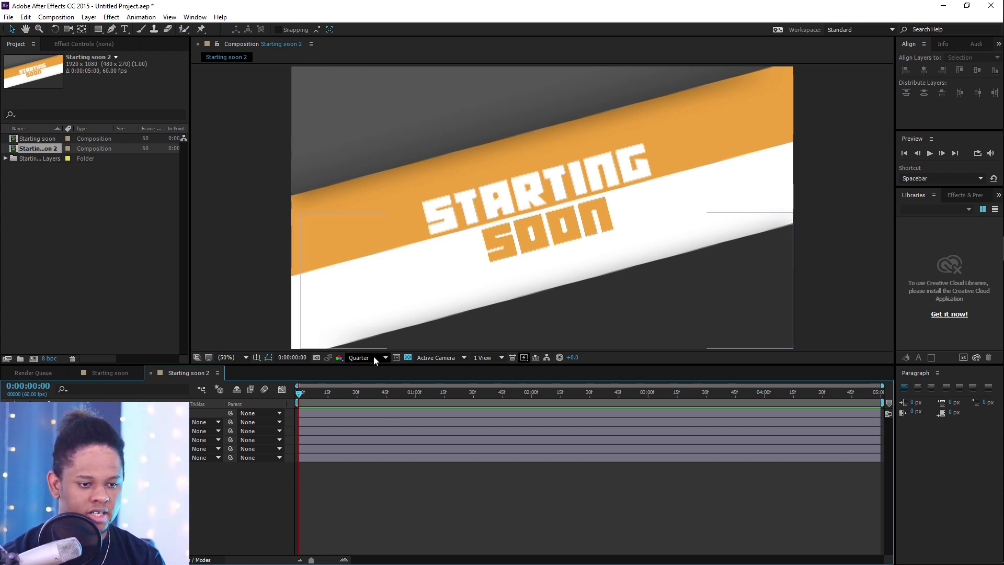
{"action": "mouse_move", "coordinate": [366, 359]}
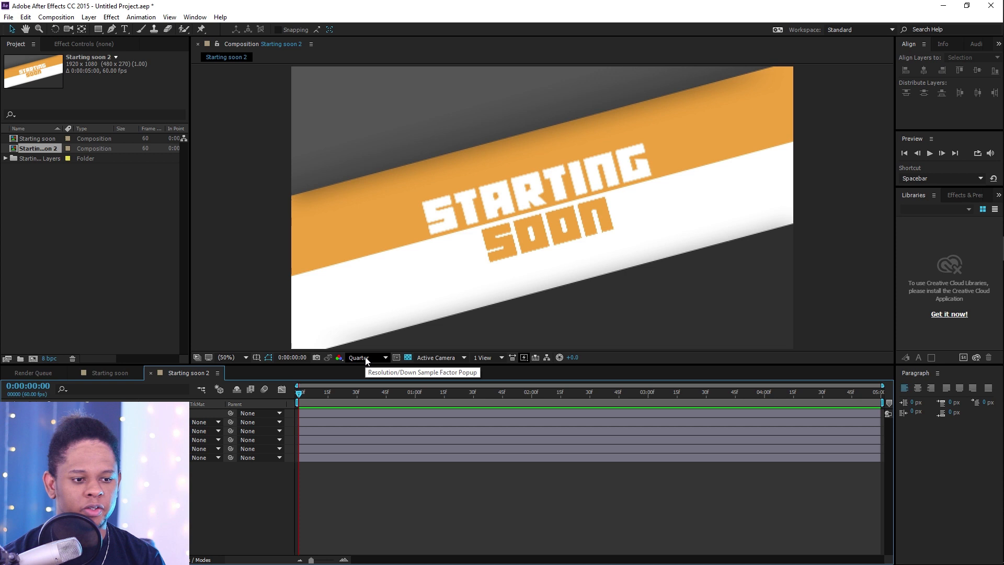
{"action": "left_click", "coordinate": [368, 357]}
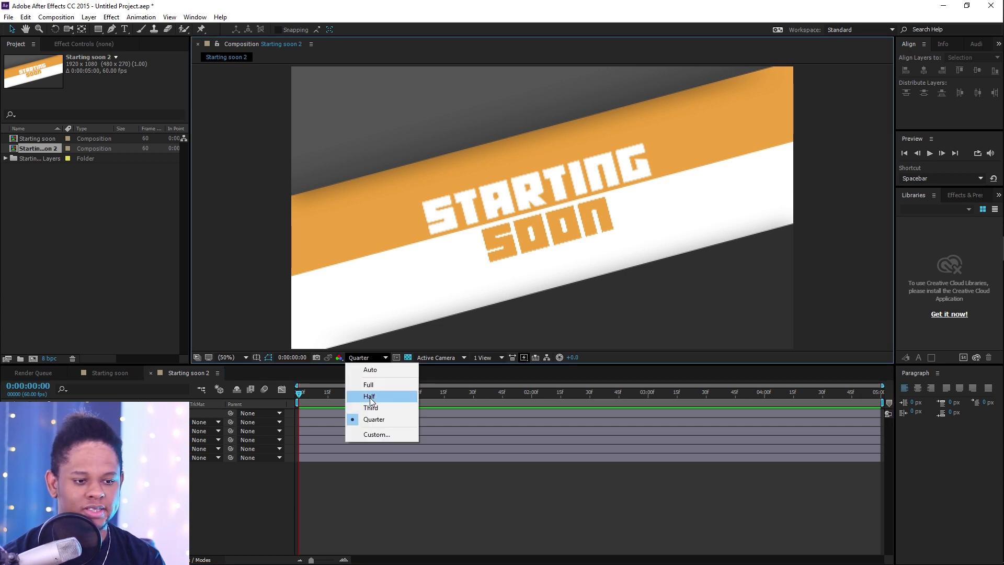
{"action": "mouse_move", "coordinate": [375, 385]}
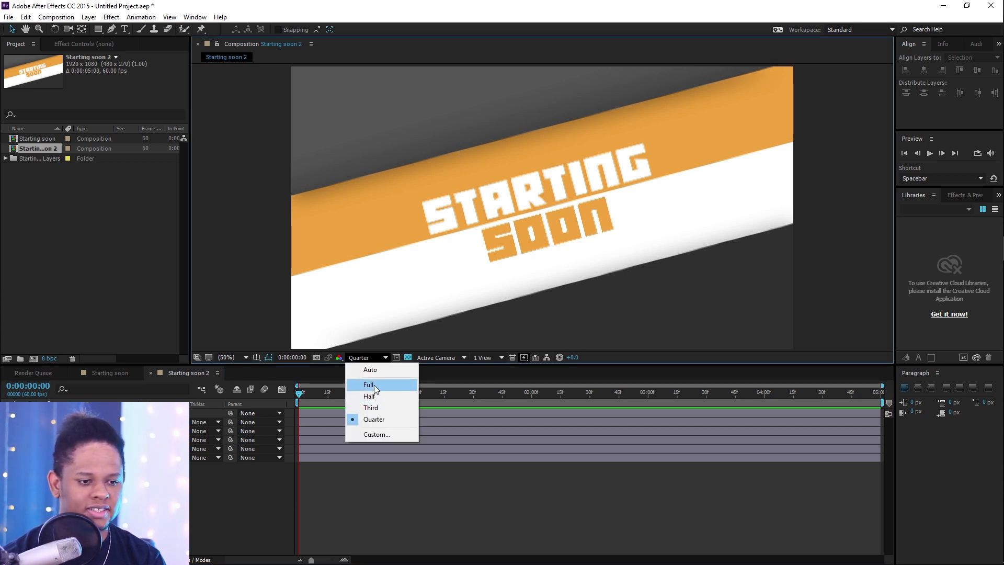
{"action": "left_click", "coordinate": [369, 385]}
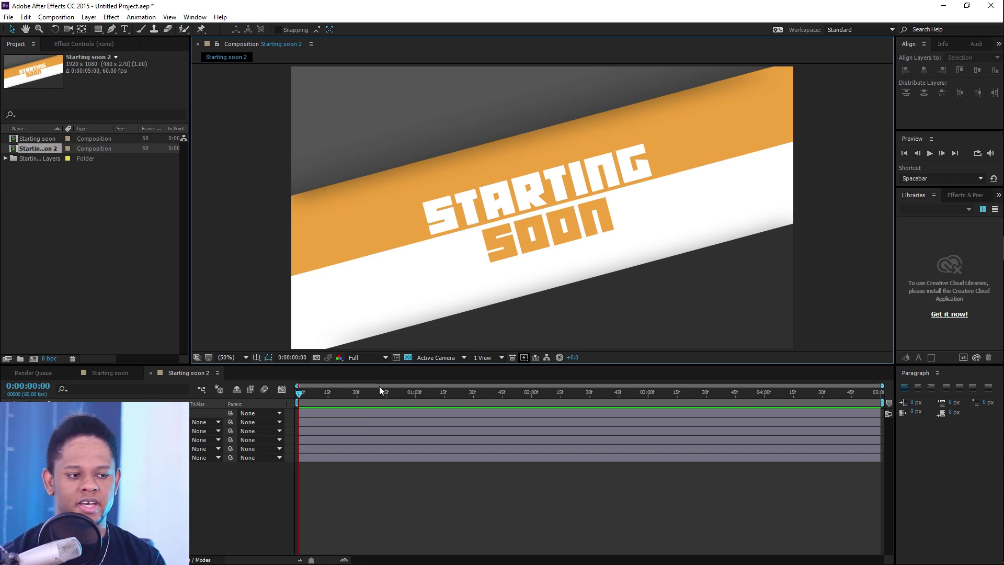
{"action": "mouse_move", "coordinate": [370, 374]}
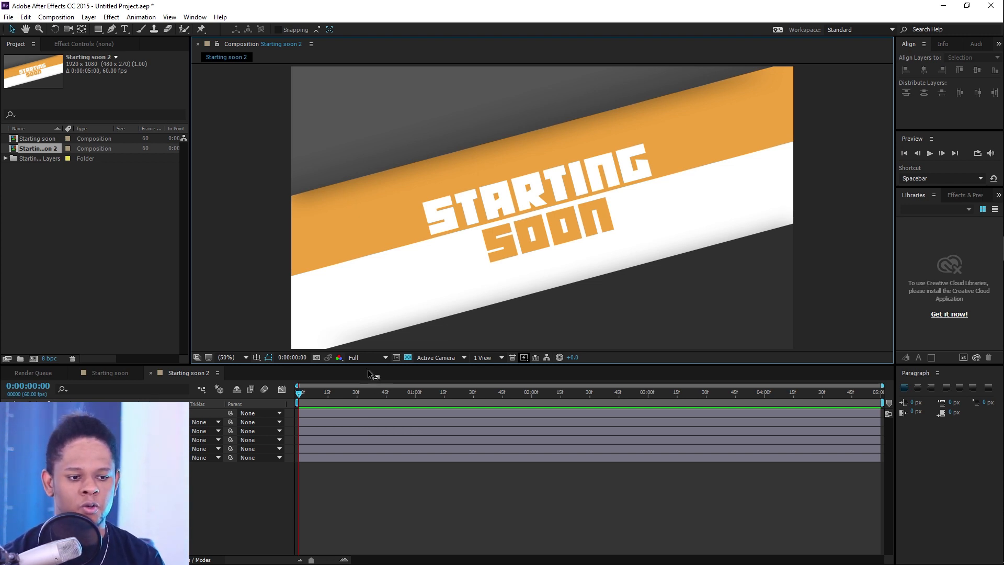
{"action": "left_click", "coordinate": [367, 357]}
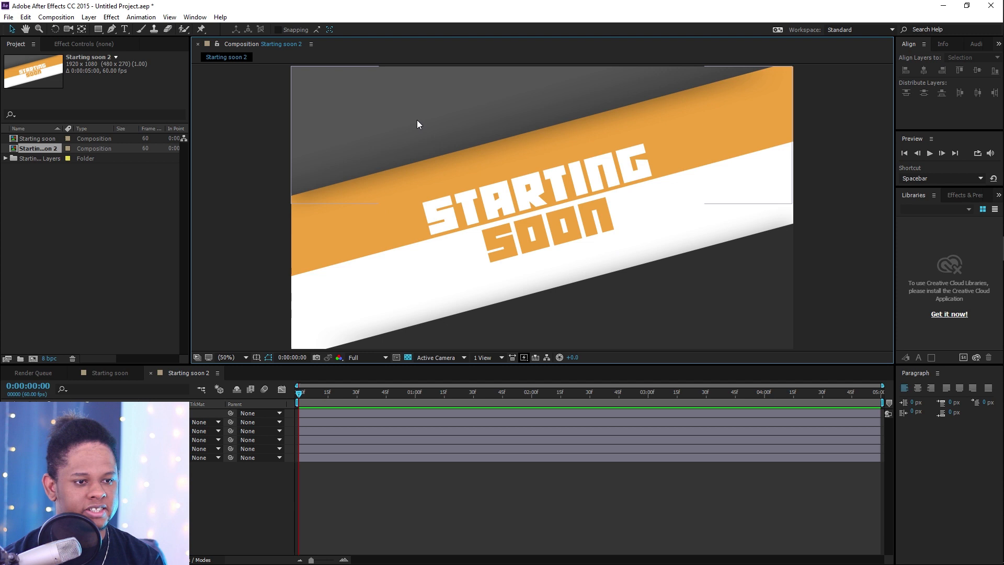
{"action": "mouse_move", "coordinate": [330, 4]}
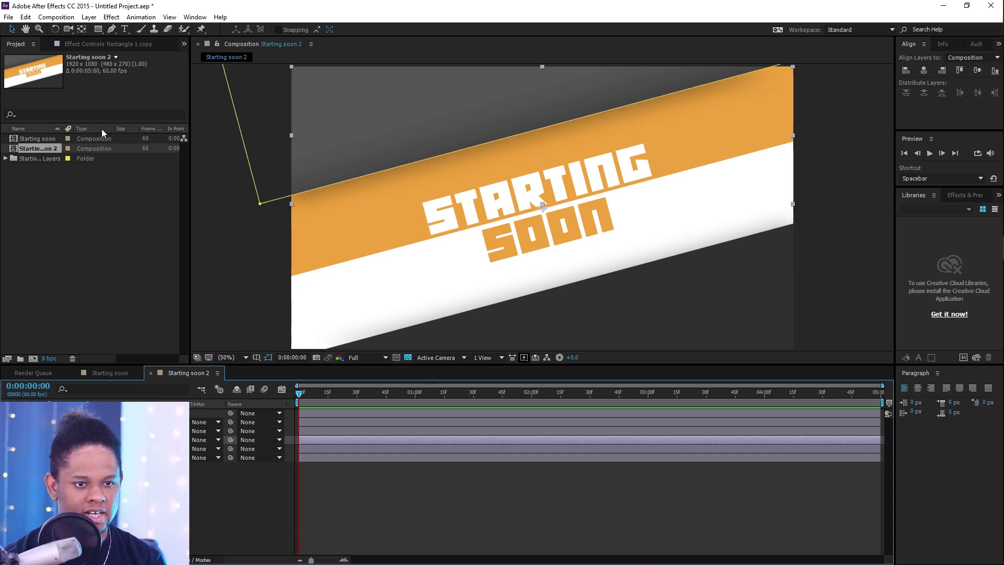
{"action": "left_click", "coordinate": [104, 43]}
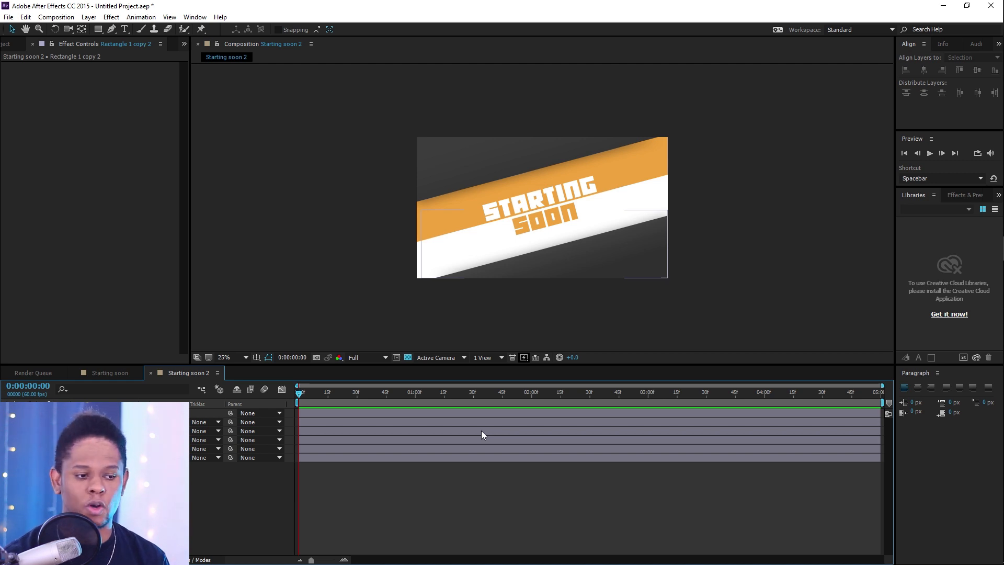
{"action": "mouse_move", "coordinate": [581, 399]}
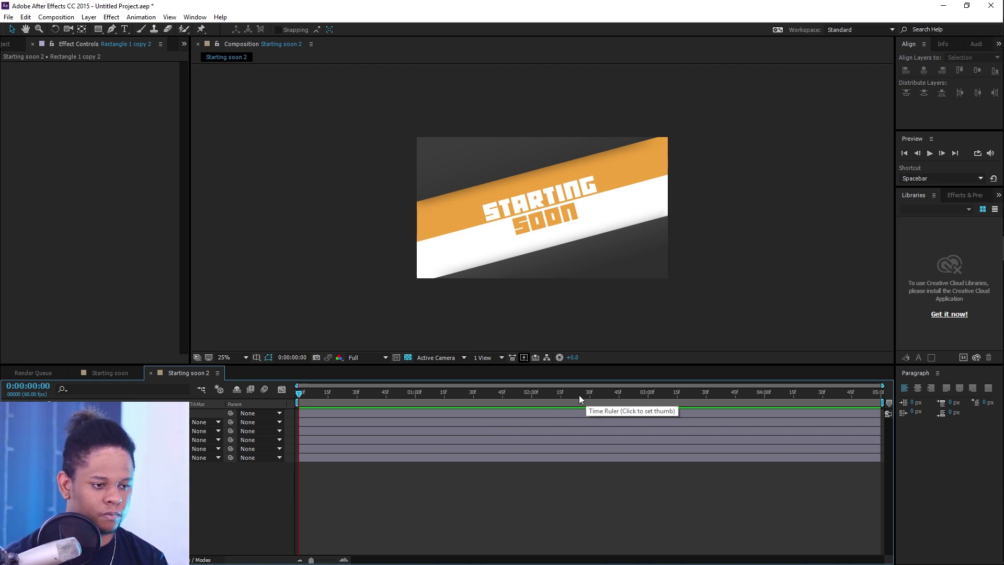
- Show Position for both rectangle copies and set keyframes at 0:00:02:30
{"action": "left_click", "coordinate": [589, 393]}
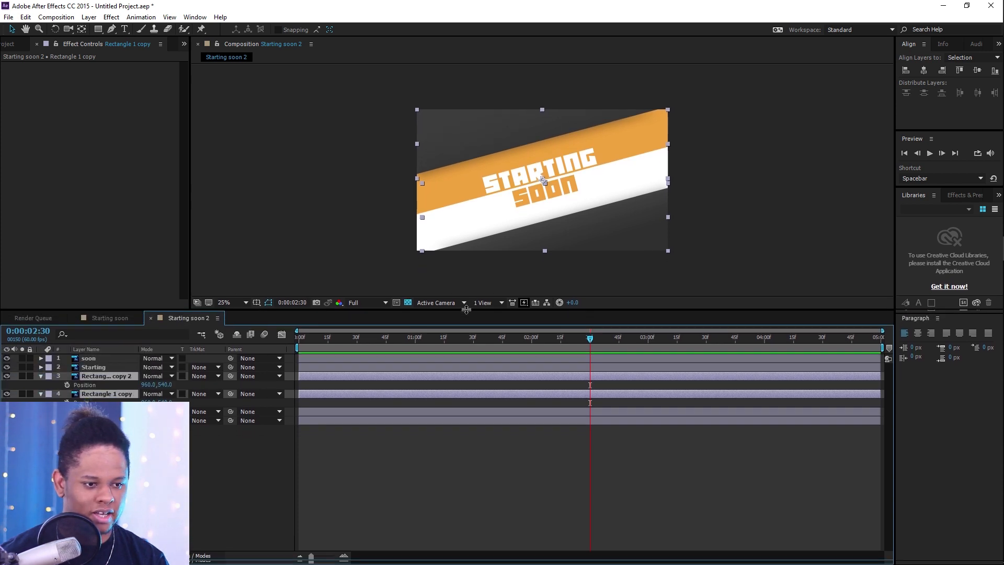
{"action": "key", "text": "alt+tab"}
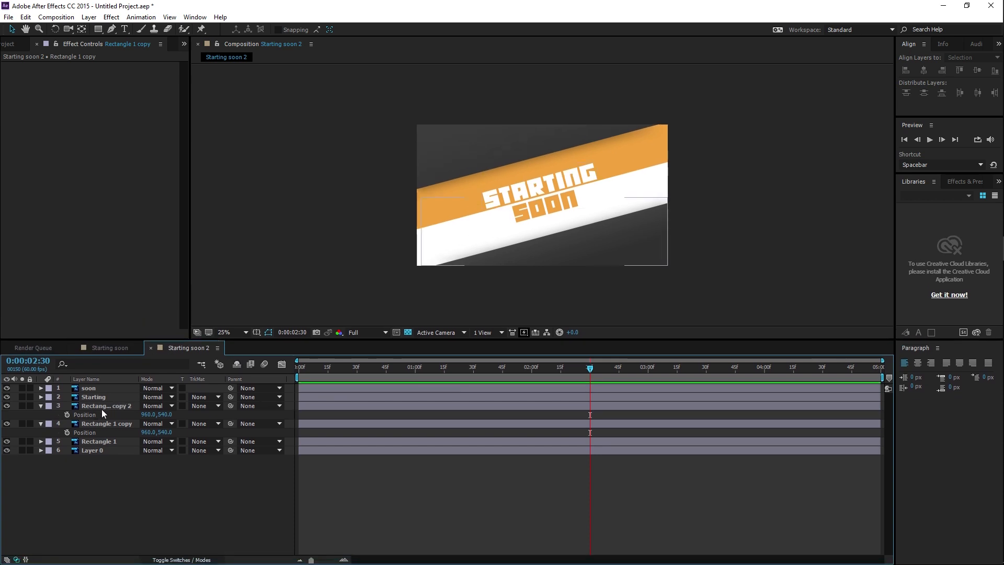
{"action": "left_click", "coordinate": [107, 424]}
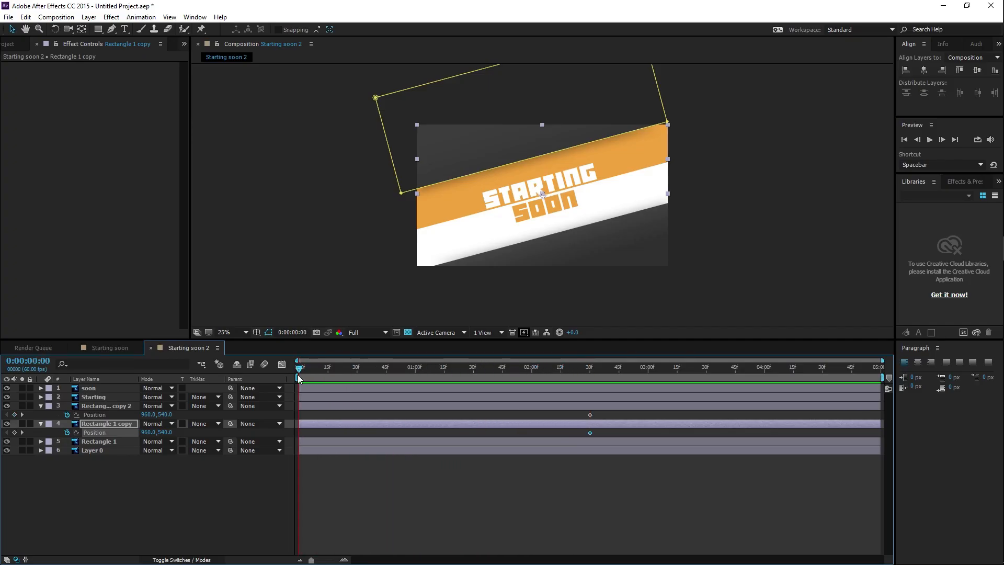
{"action": "mouse_move", "coordinate": [293, 378]}
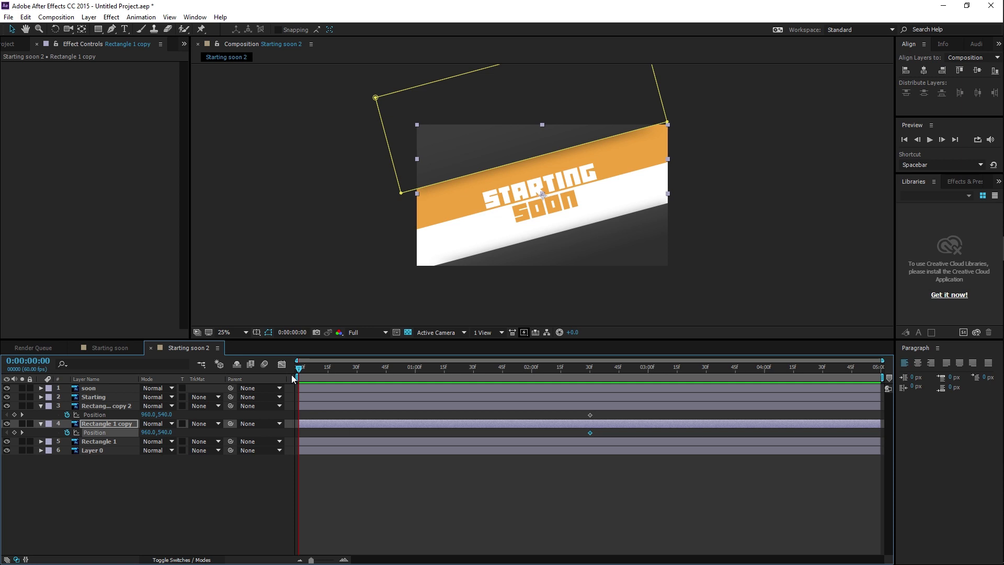
{"action": "mouse_move", "coordinate": [413, 500]}
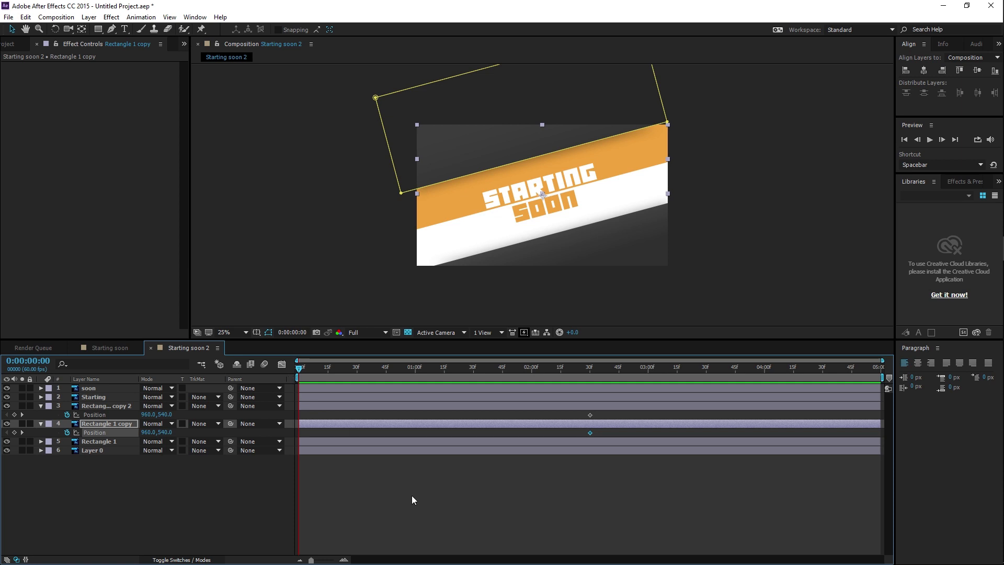
{"action": "mouse_move", "coordinate": [210, 431]}
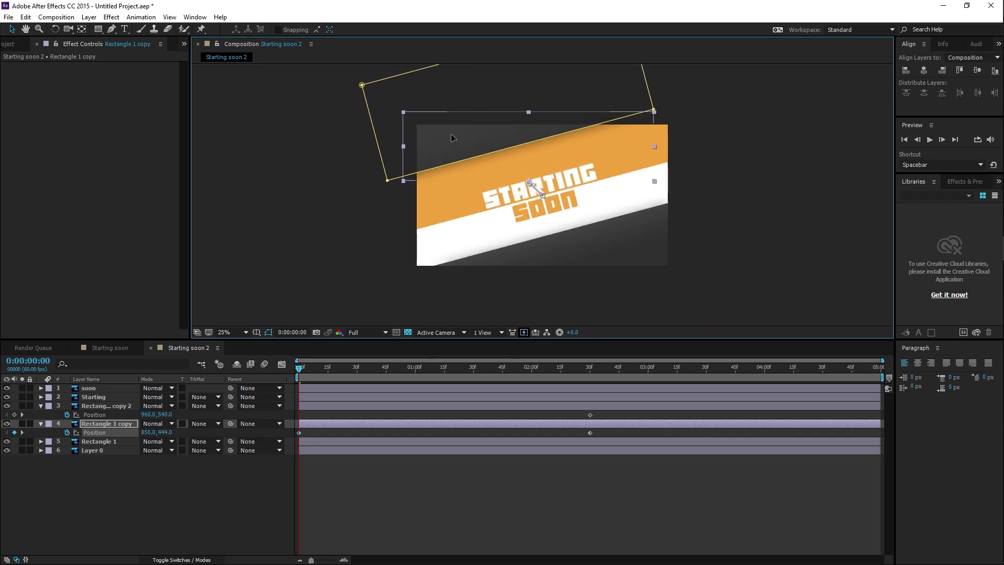
- Drag the rectangle copies off their positions to create offset start keyframes
{"action": "left_click_drag", "start_coordinate": [452, 138], "coordinate": [442, 145]}
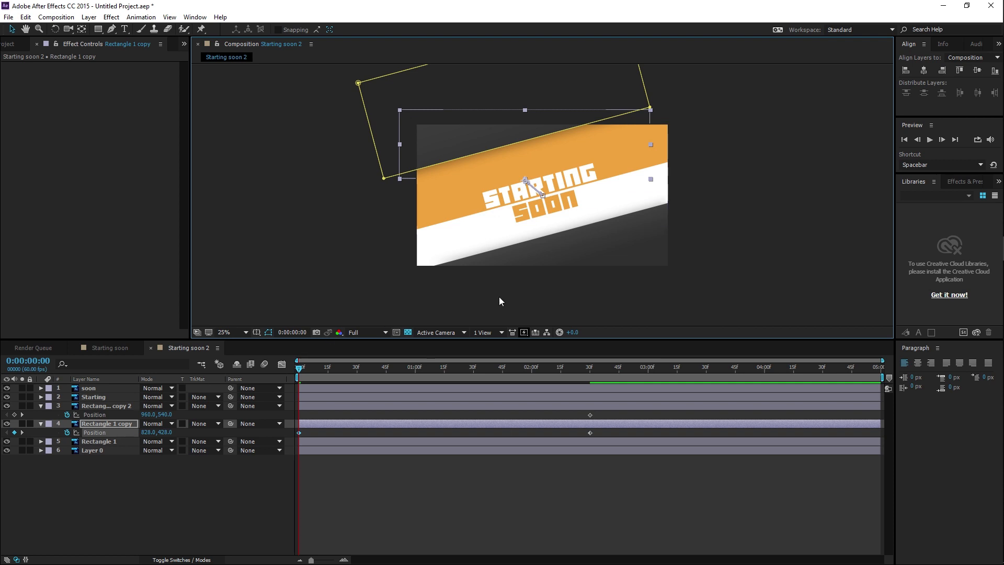
{"action": "left_click", "coordinate": [107, 406]}
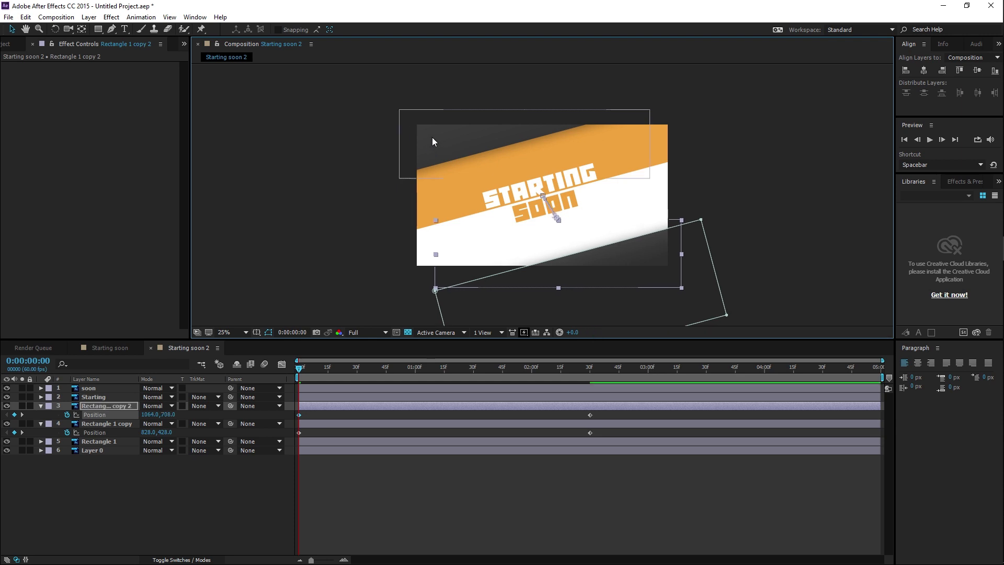
{"action": "left_click", "coordinate": [106, 423]}
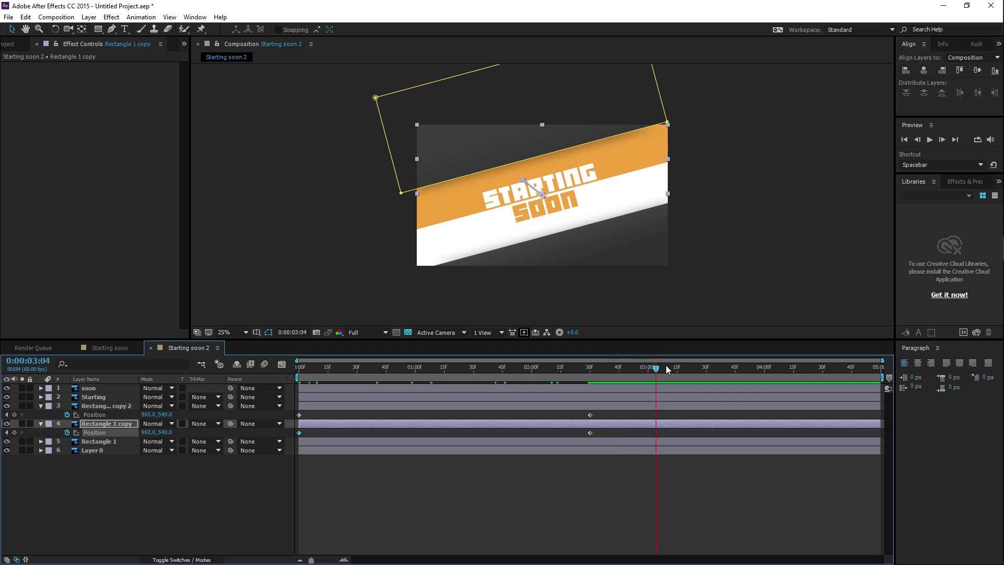
- Scrub the timeline through 2:30 and the end, and preview the slide-in
{"action": "left_click_drag", "start_coordinate": [656, 369], "coordinate": [871, 369]}
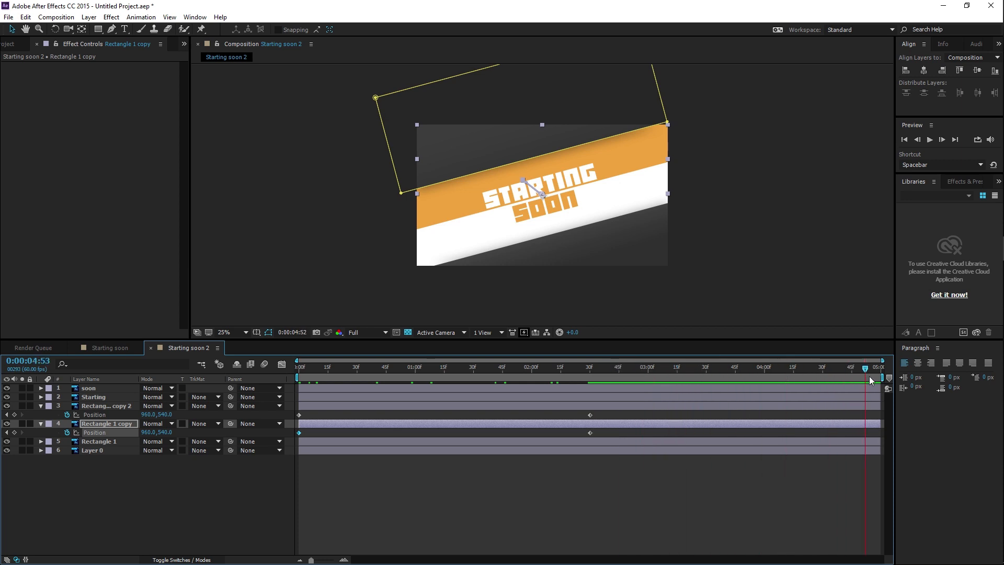
{"action": "left_click_drag", "start_coordinate": [870, 378], "coordinate": [881, 378]}
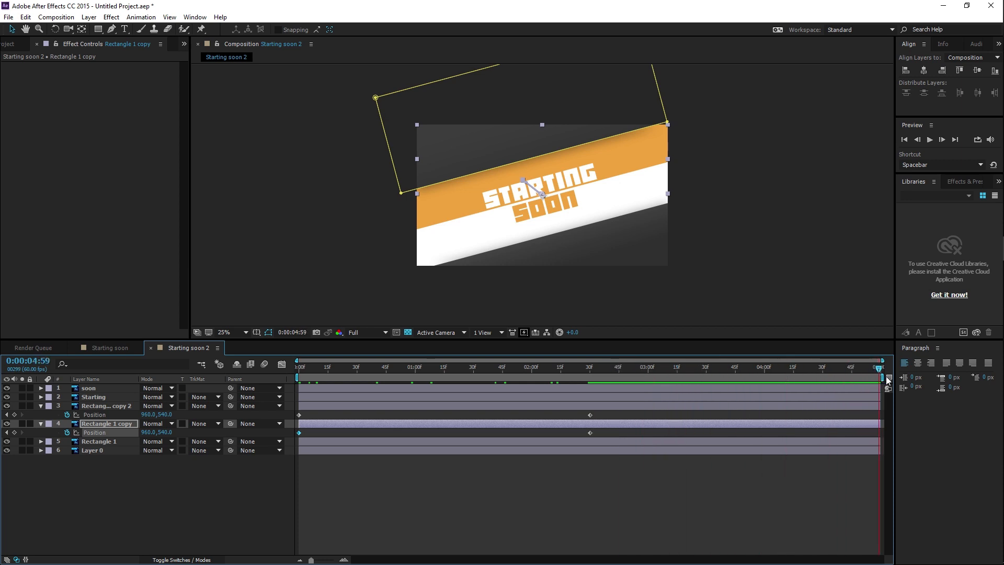
{"action": "left_click", "coordinate": [587, 368]}
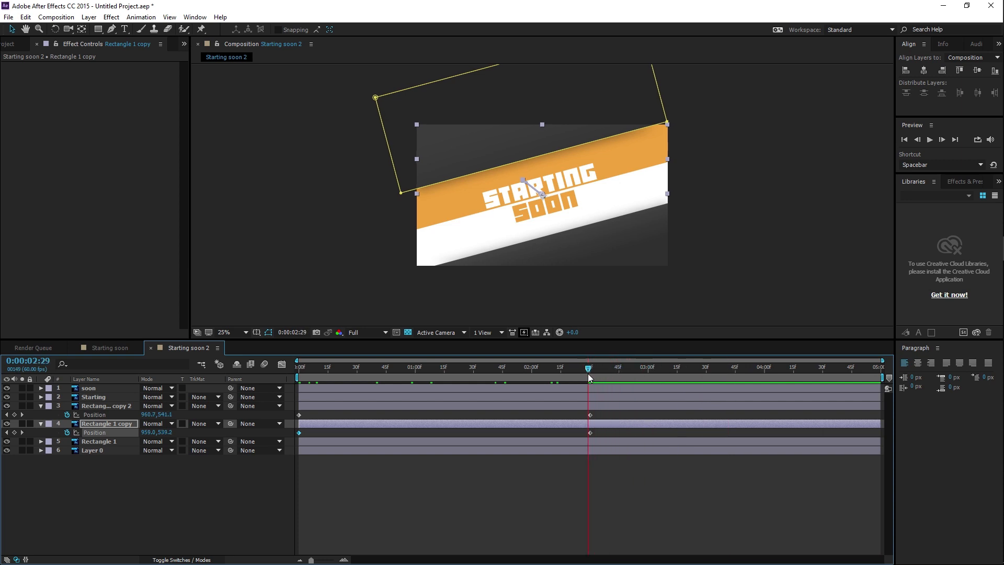
{"action": "left_click_drag", "start_coordinate": [588, 368], "coordinate": [863, 367]}
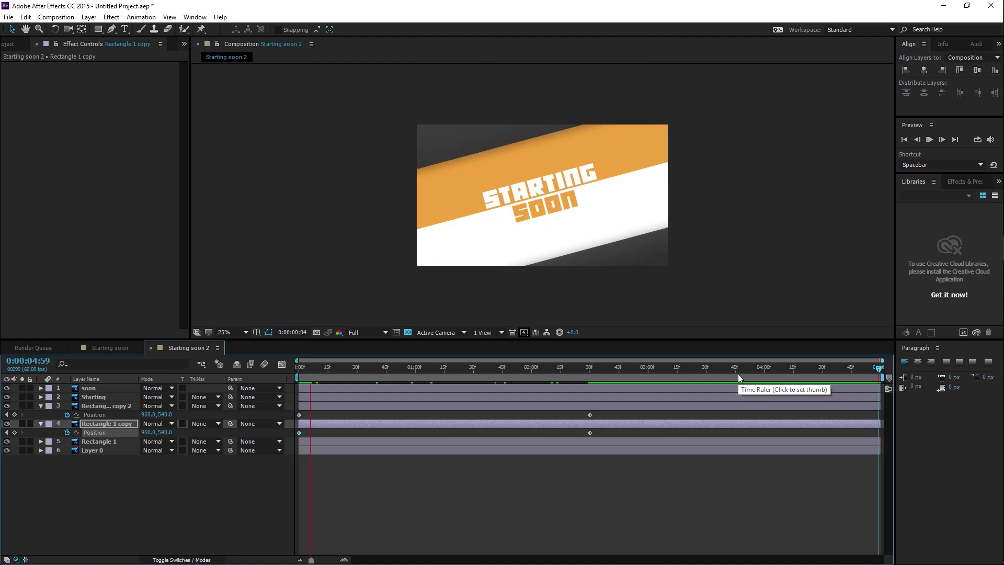
{"action": "left_click", "coordinate": [384, 367]}
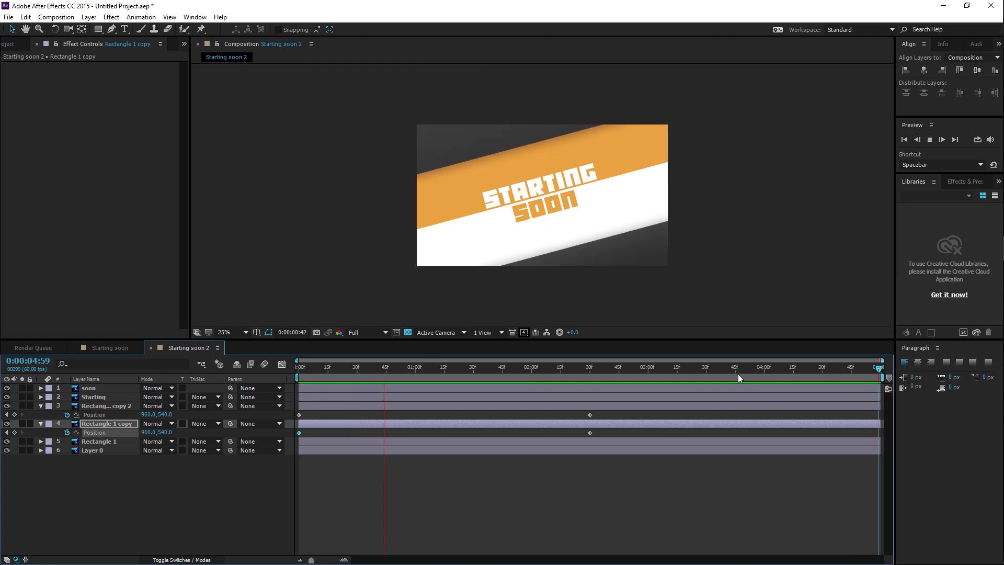
{"action": "left_click", "coordinate": [578, 374]}
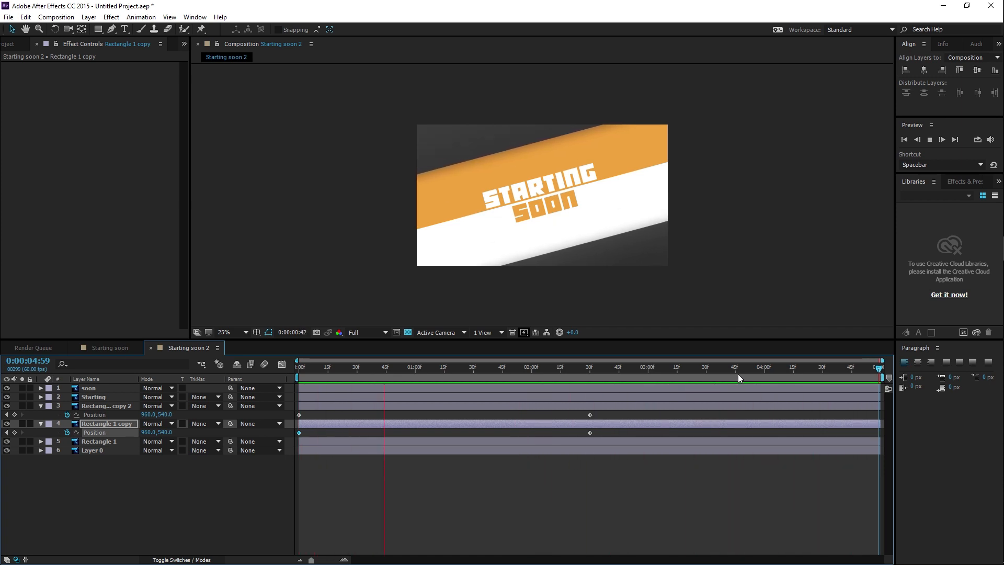
{"action": "left_click", "coordinate": [578, 379]}
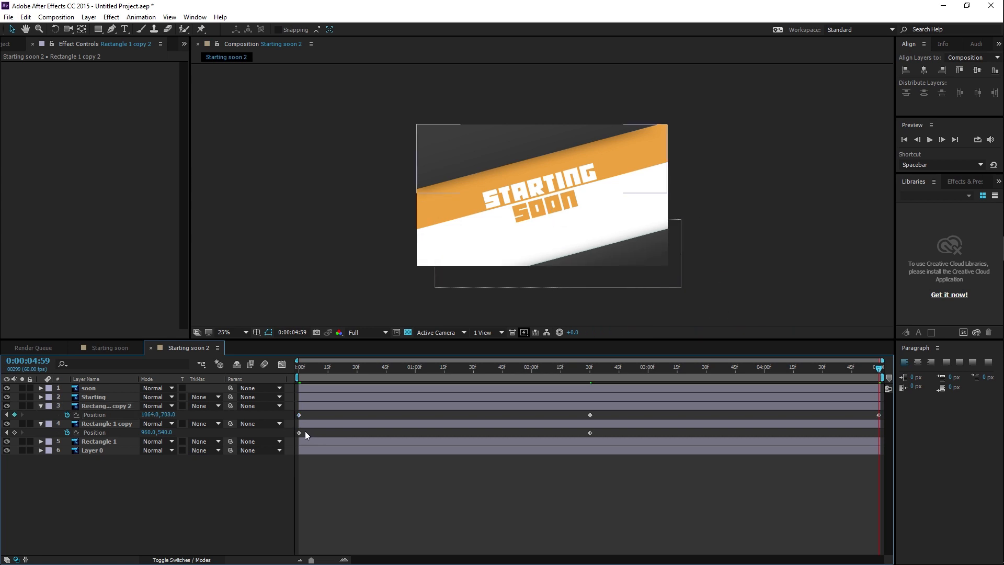
- Copy Rectangle copy 2's first Position keyframe and paste it at 0:00:04:59
{"action": "left_click", "coordinate": [100, 424]}
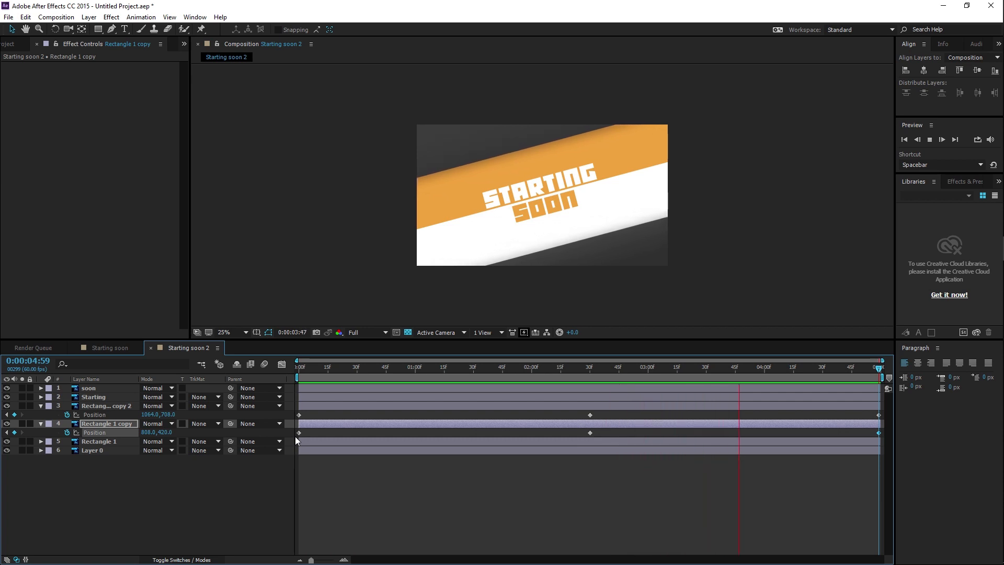
- Set offset Position keyframes on both rectangle copies at 0s and 5:00, centred at 2:30
{"action": "left_click", "coordinate": [358, 367]}
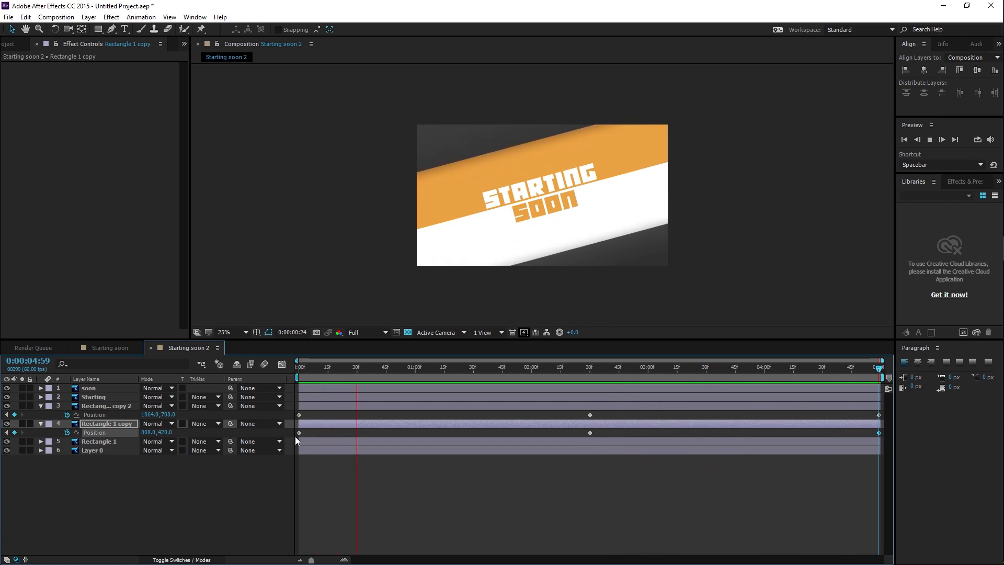
{"action": "left_click", "coordinate": [553, 368]}
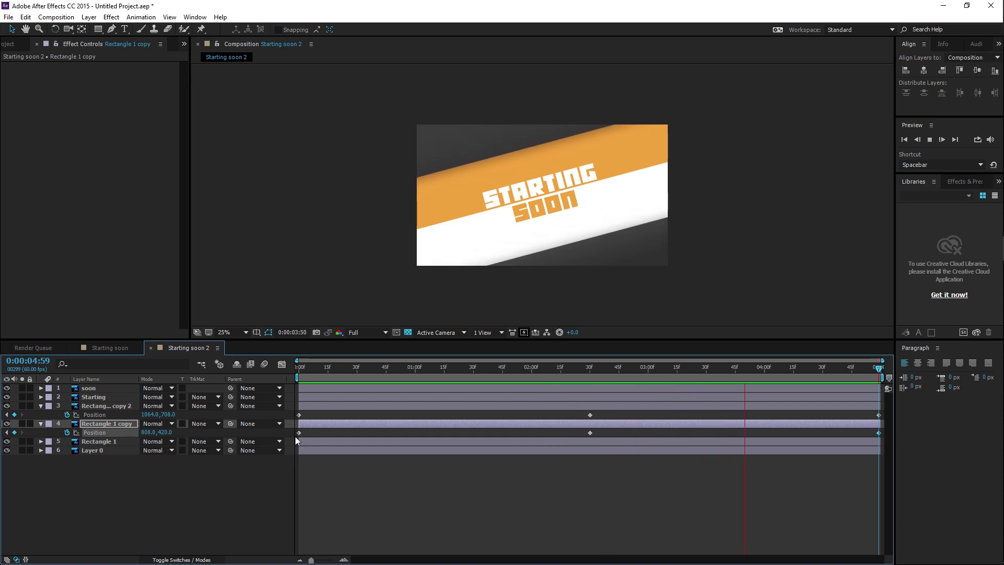
{"action": "left_click", "coordinate": [357, 366]}
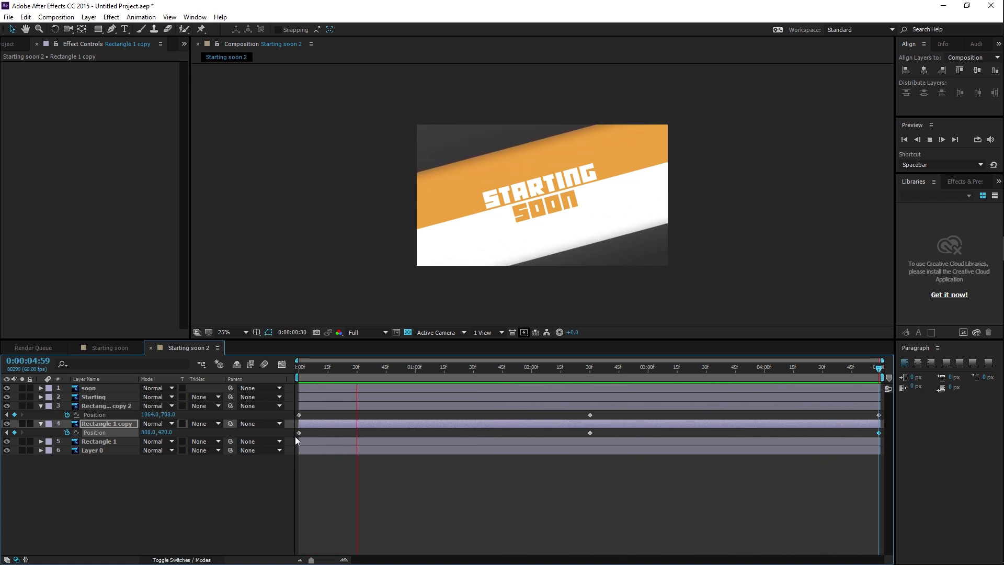
{"action": "left_click", "coordinate": [550, 378]}
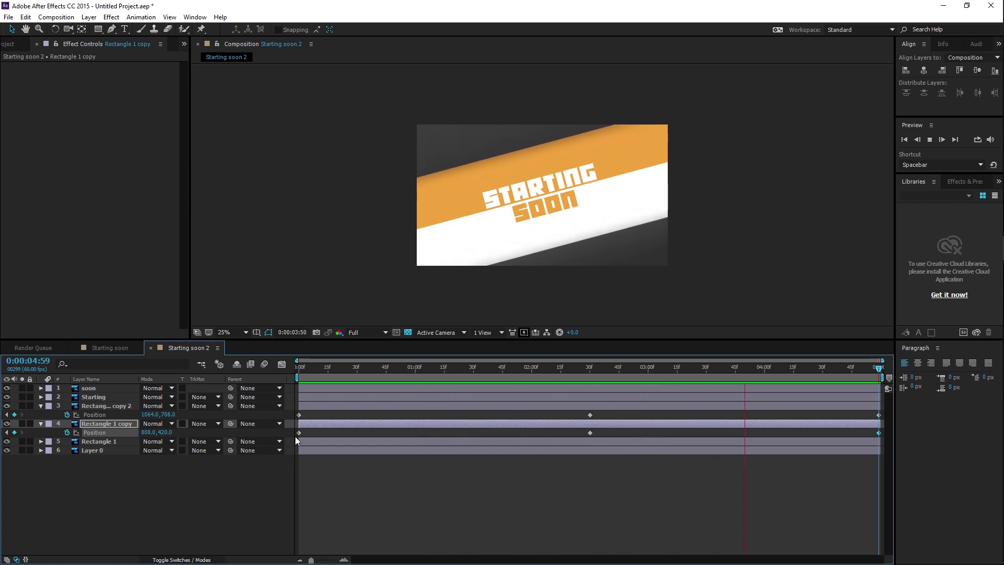
{"action": "left_click", "coordinate": [355, 374]}
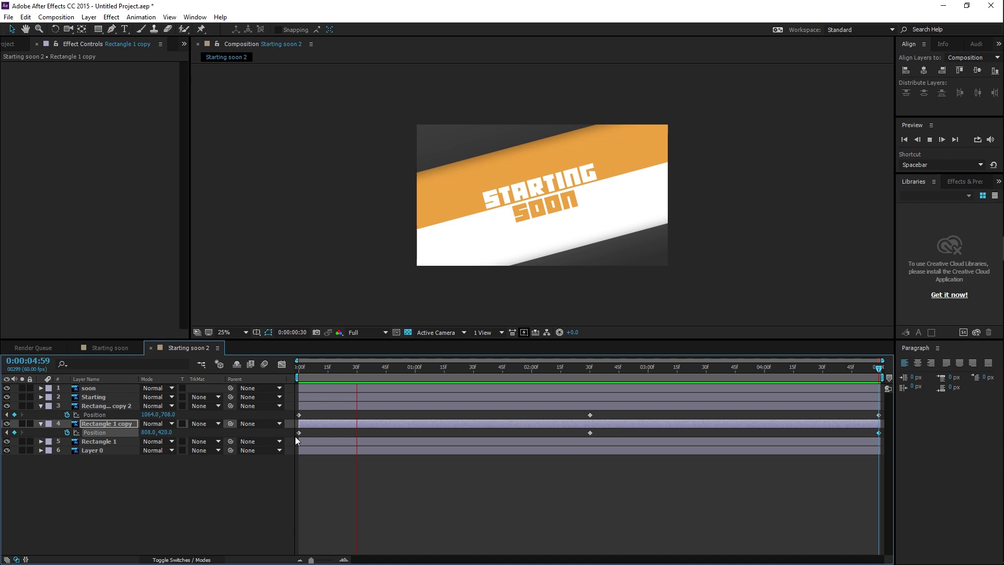
{"action": "left_click", "coordinate": [551, 374]}
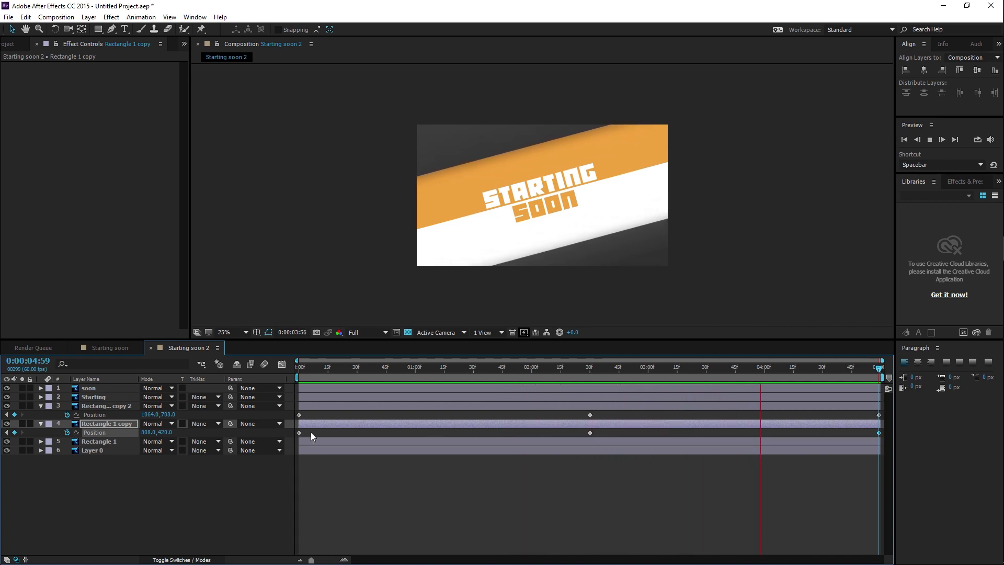
{"action": "left_click", "coordinate": [351, 368]}
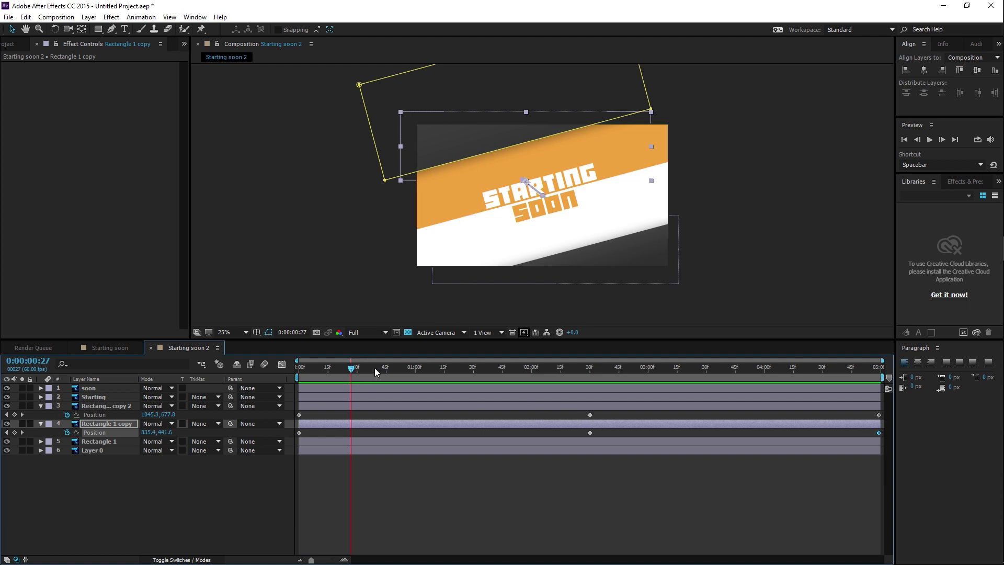
- Scrub the timeline to confirm stripes slide in by 2:30 and out by the end
{"action": "left_click", "coordinate": [514, 368]}
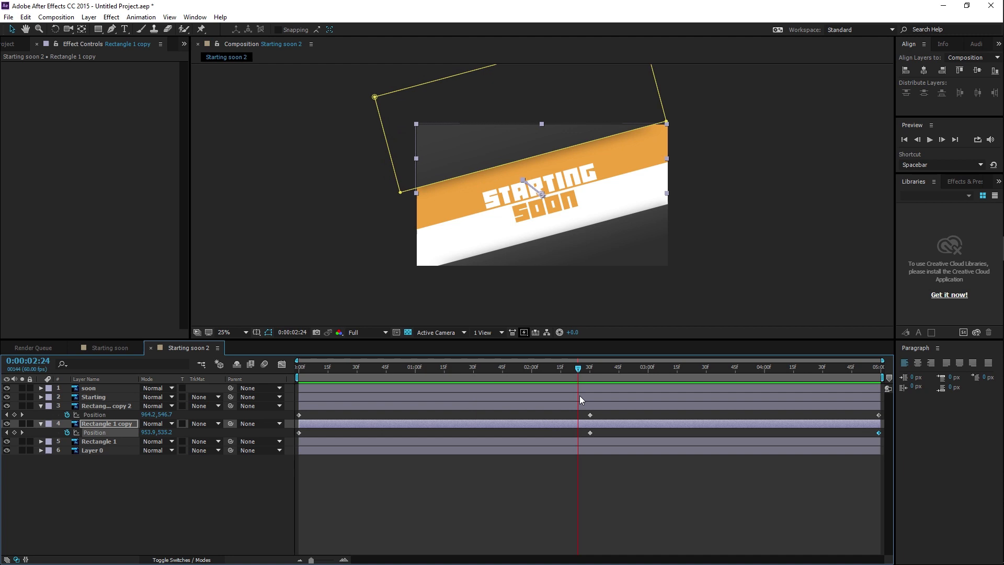
{"action": "left_click", "coordinate": [670, 367]}
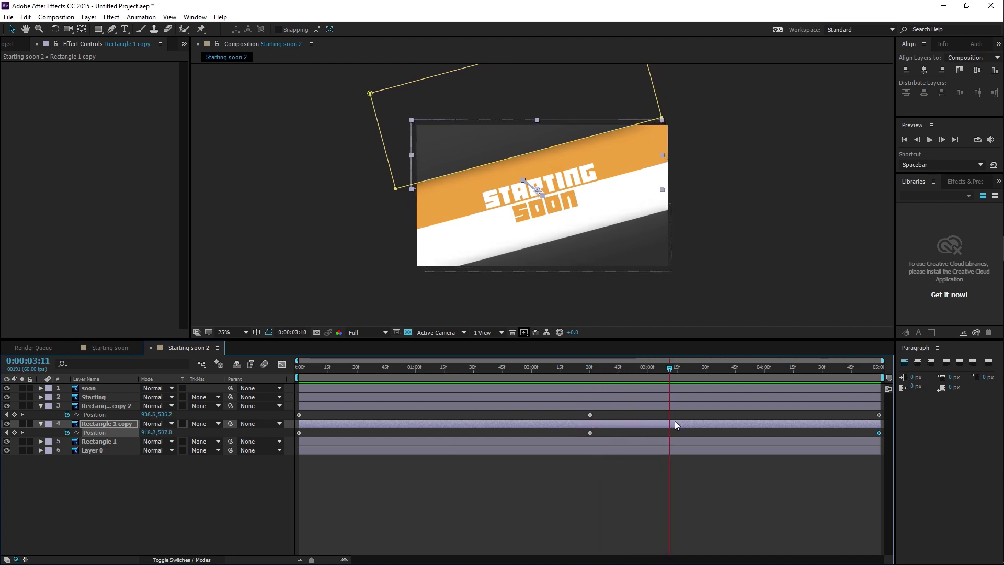
{"action": "left_click", "coordinate": [798, 368]}
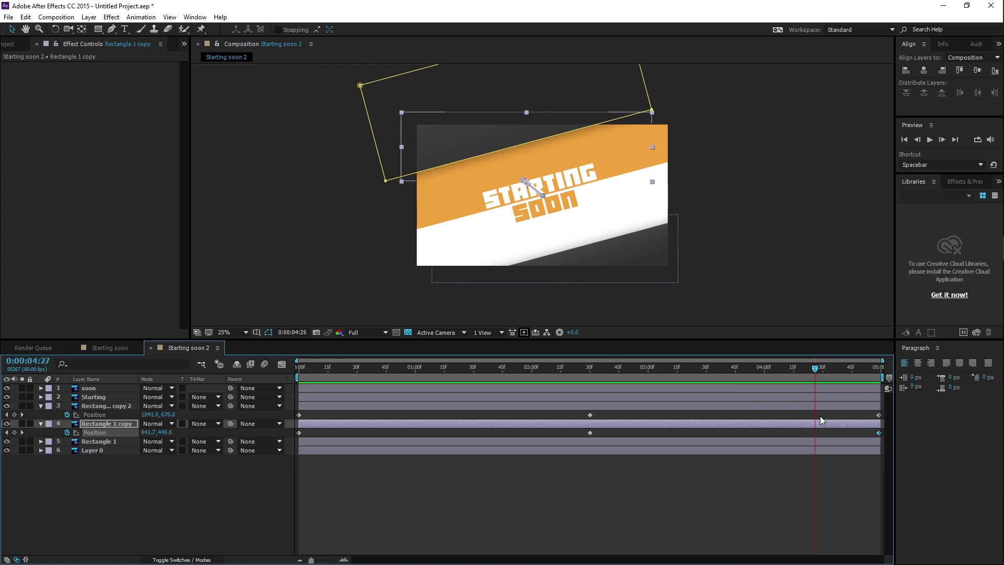
{"action": "left_click_drag", "start_coordinate": [815, 366], "coordinate": [864, 367]}
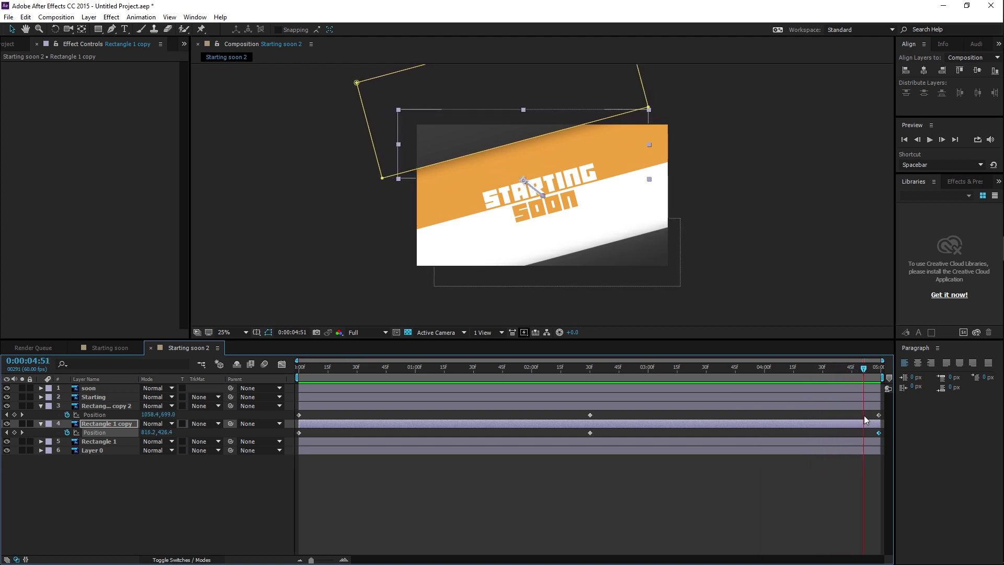
{"action": "left_click", "coordinate": [297, 370]}
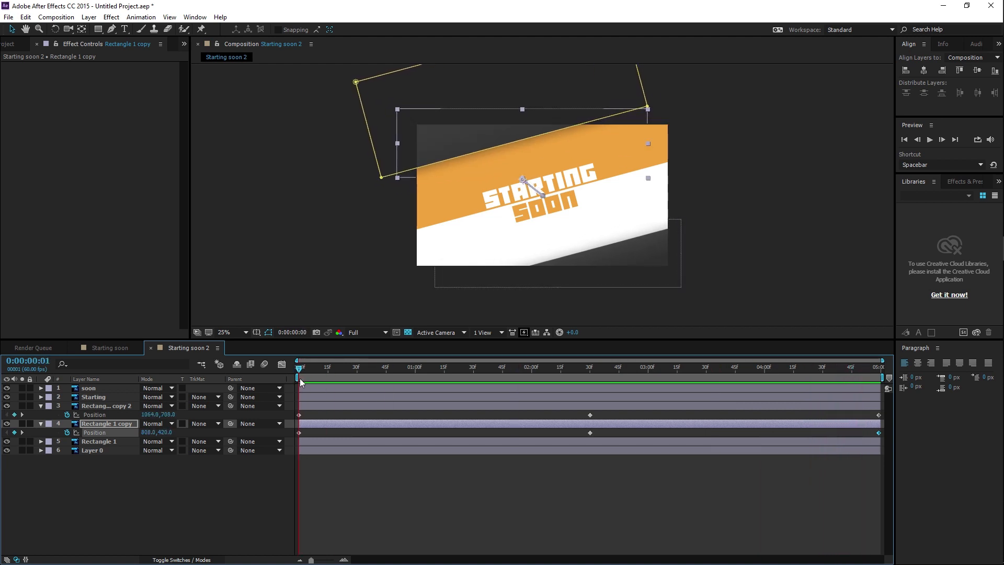
{"action": "left_click", "coordinate": [435, 367]}
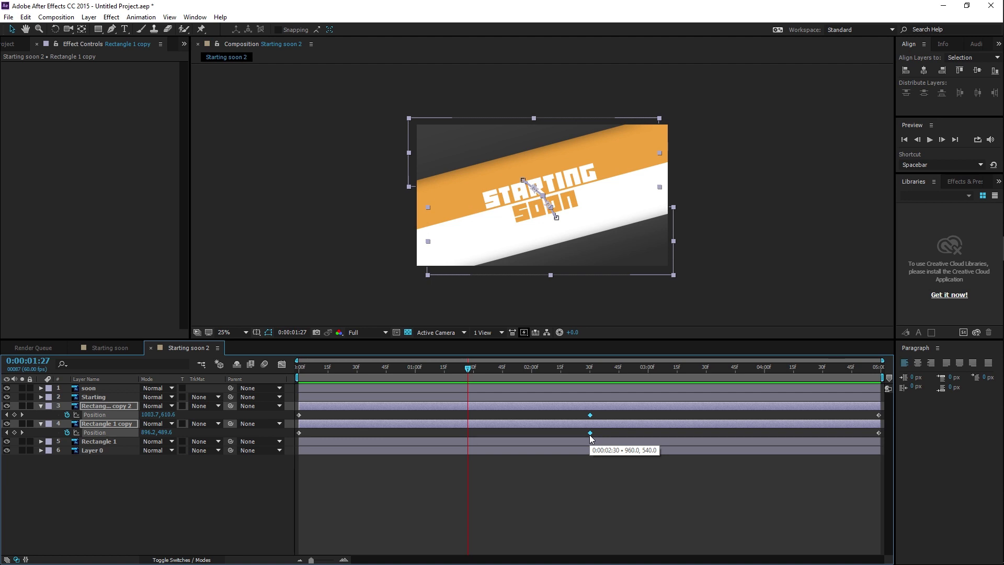
- Apply Easy Ease to both rectangle copies' 2:30 Position keyframes
{"action": "right_click", "coordinate": [589, 432]}
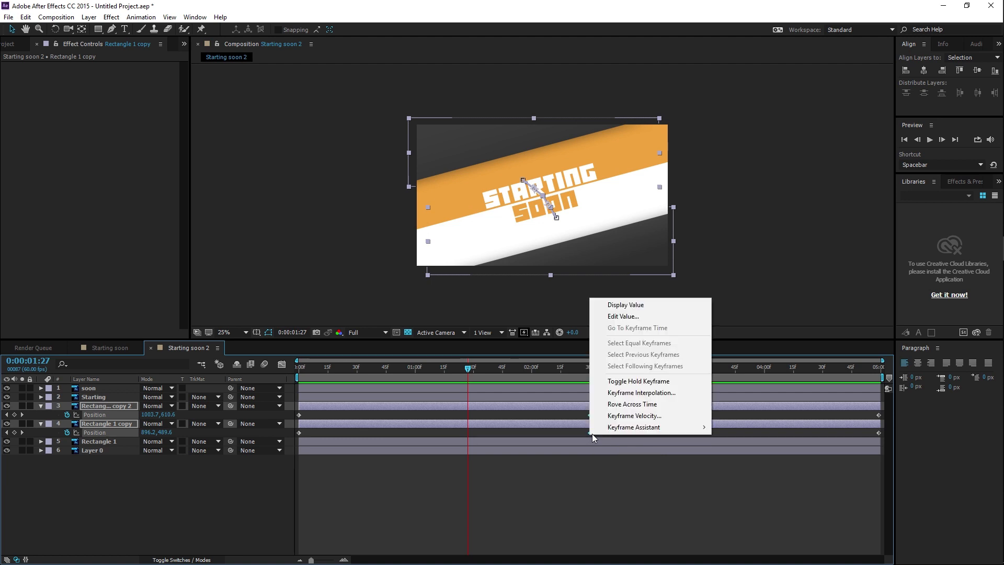
{"action": "mouse_move", "coordinate": [650, 427]}
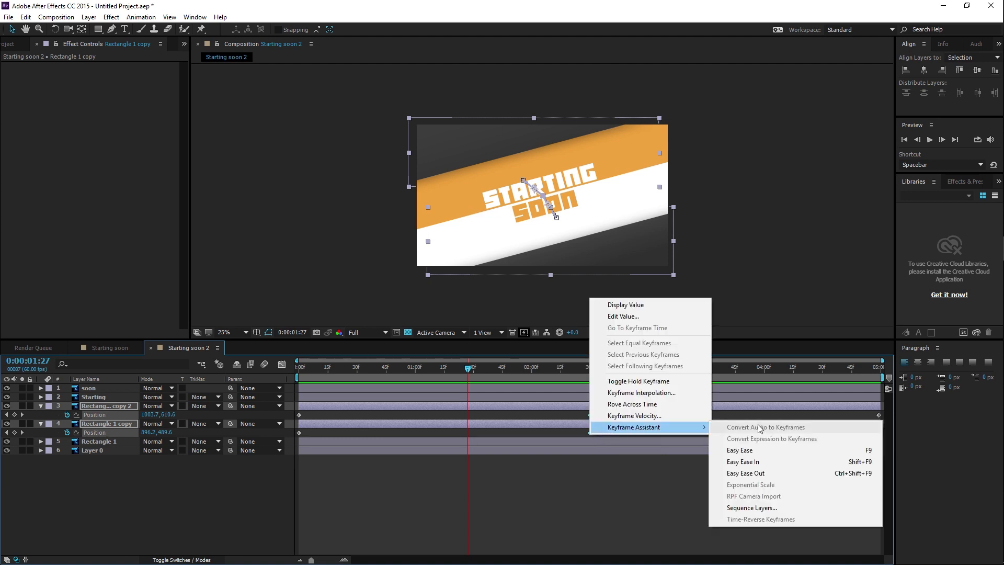
{"action": "mouse_move", "coordinate": [750, 452]}
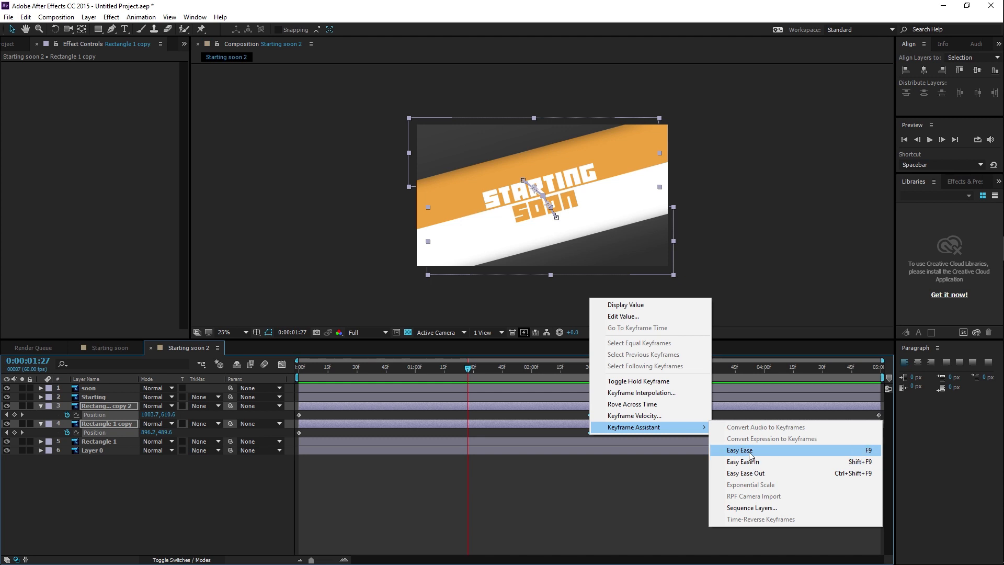
{"action": "left_click", "coordinate": [739, 450]}
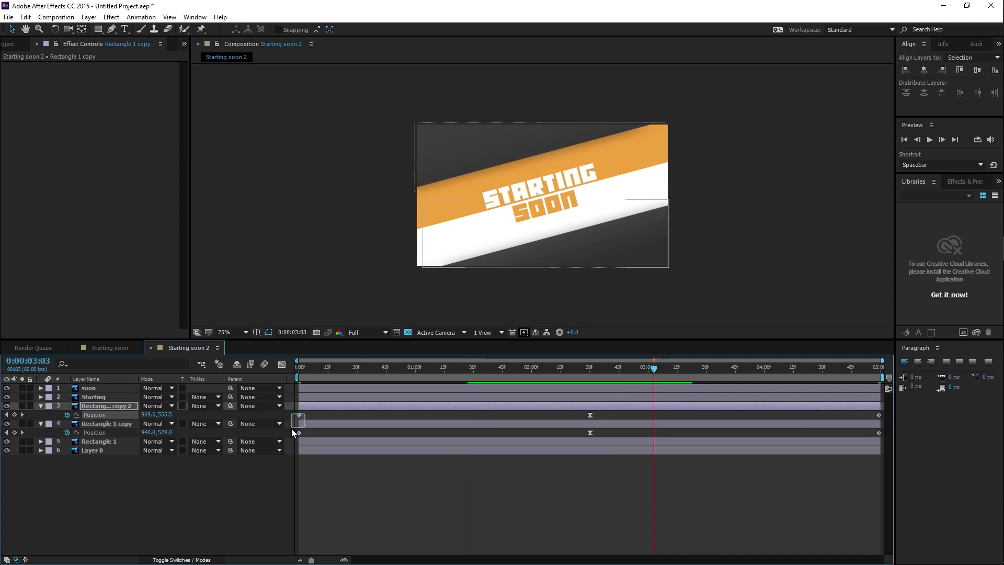
- Apply Easy Ease Out to the starting keyframes and Easy Ease In to the ending ones
{"action": "right_click", "coordinate": [298, 421]}
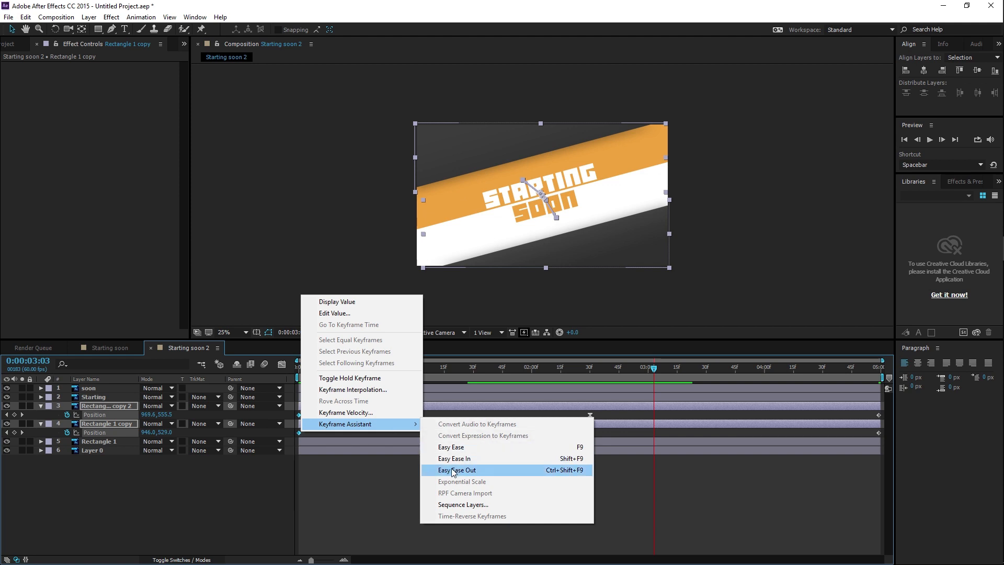
{"action": "left_click", "coordinate": [457, 470]}
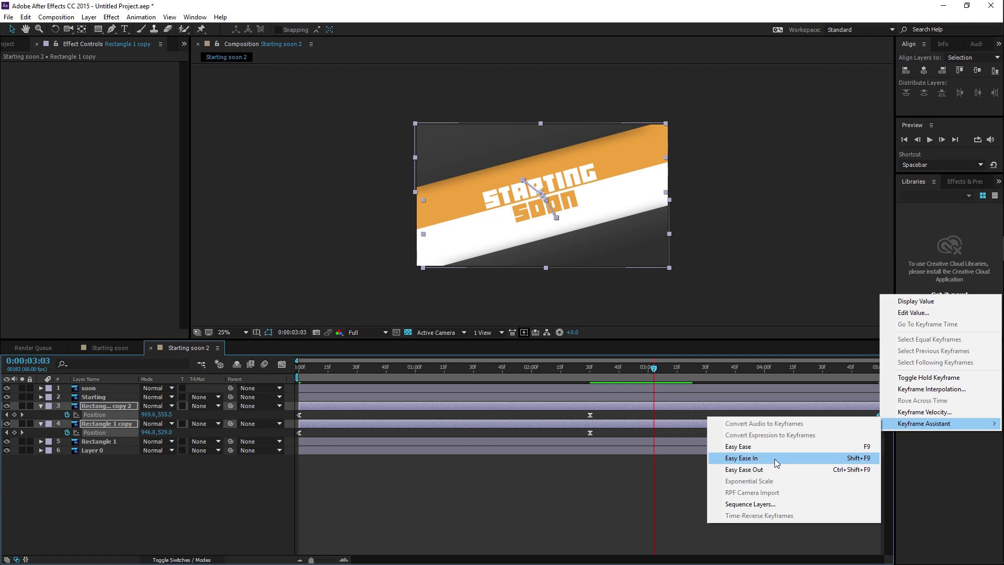
{"action": "left_click", "coordinate": [741, 458]}
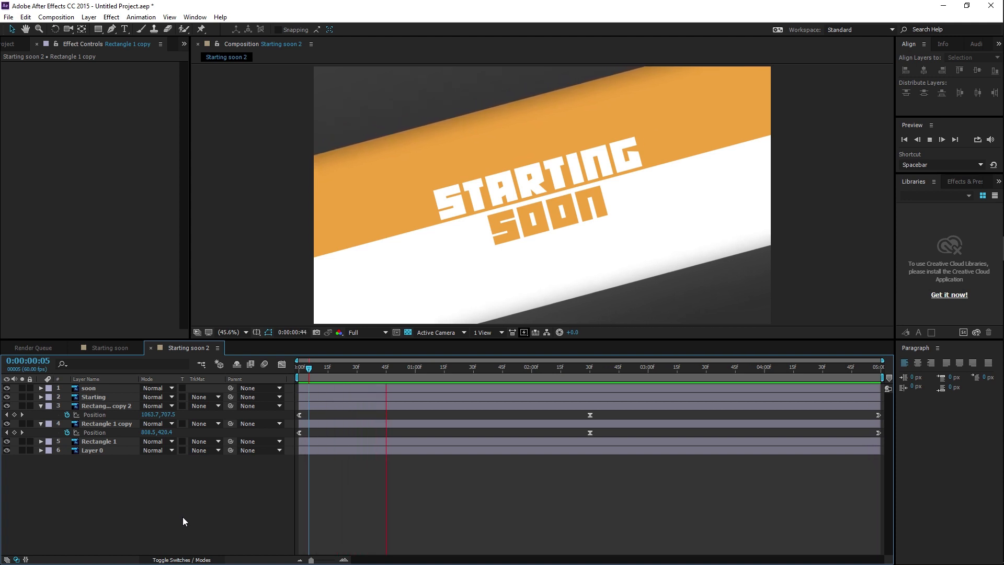
- Preview the stripe animation and stop playback
{"action": "left_click", "coordinate": [586, 378]}
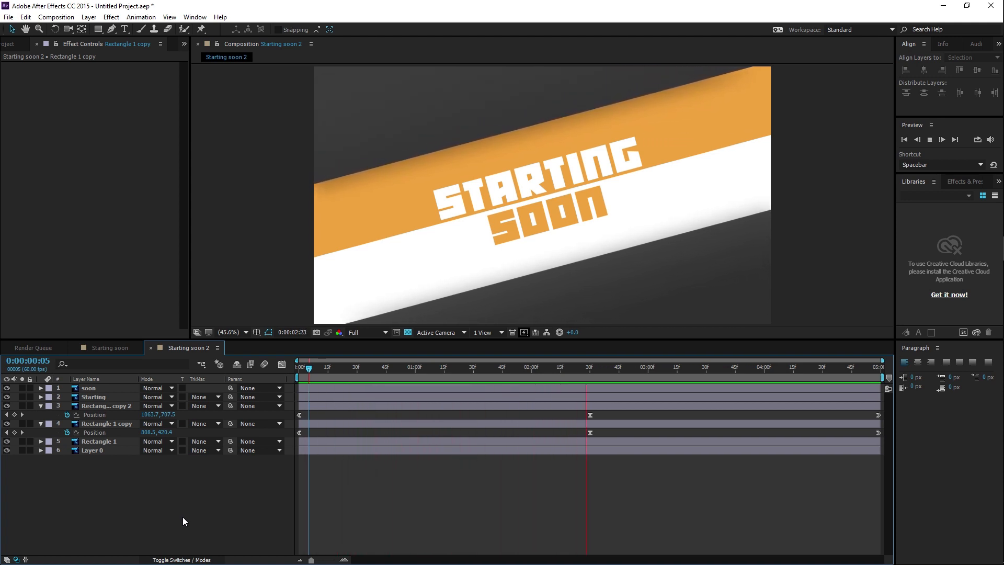
{"action": "left_click", "coordinate": [780, 367]}
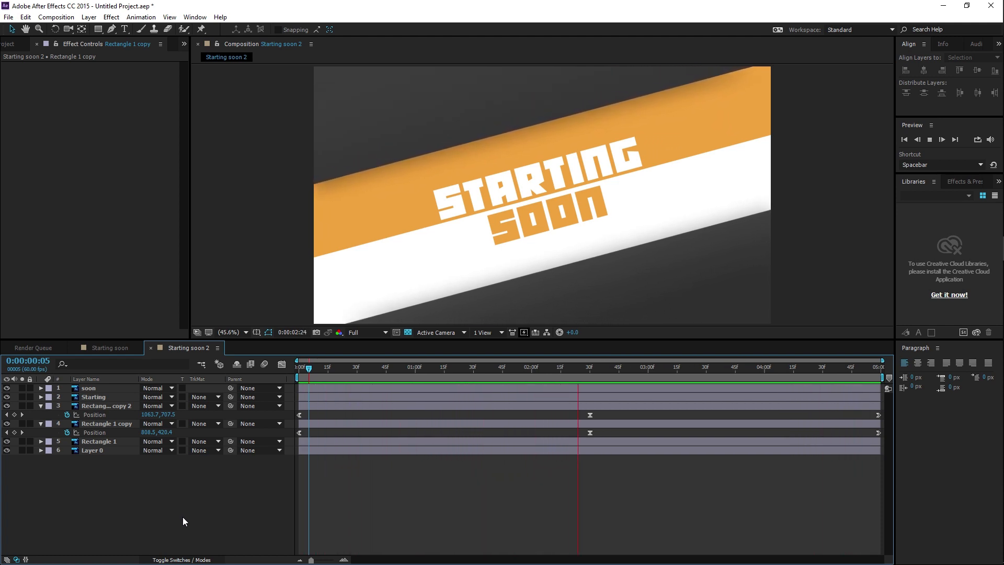
{"action": "left_click", "coordinate": [643, 367]}
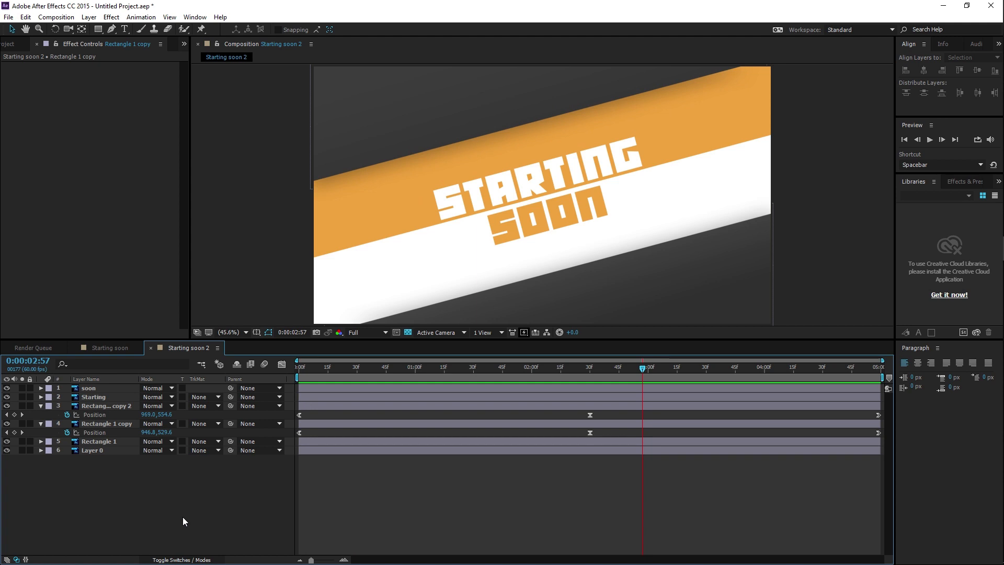
{"action": "mouse_move", "coordinate": [194, 518]}
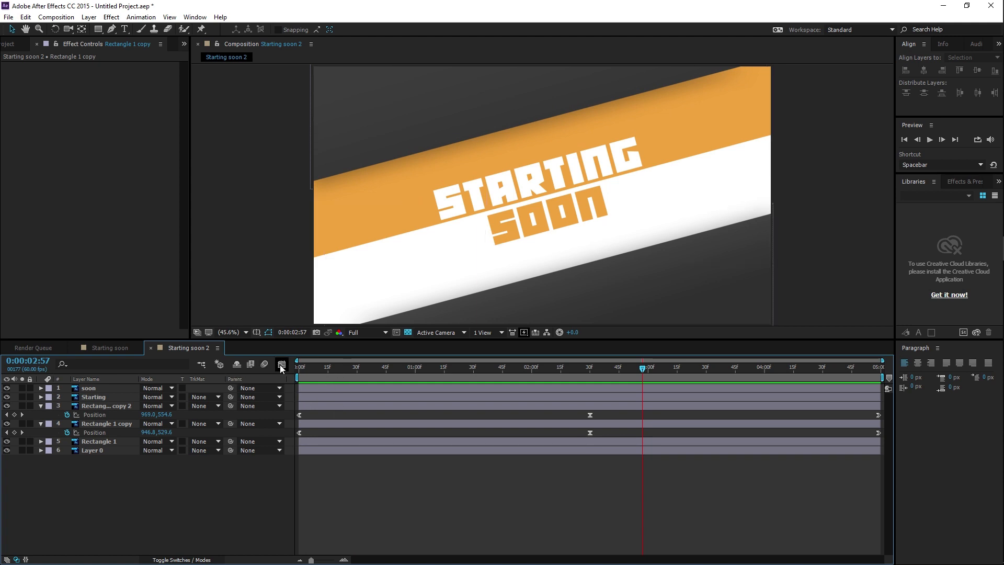
{"action": "mouse_move", "coordinate": [281, 364]}
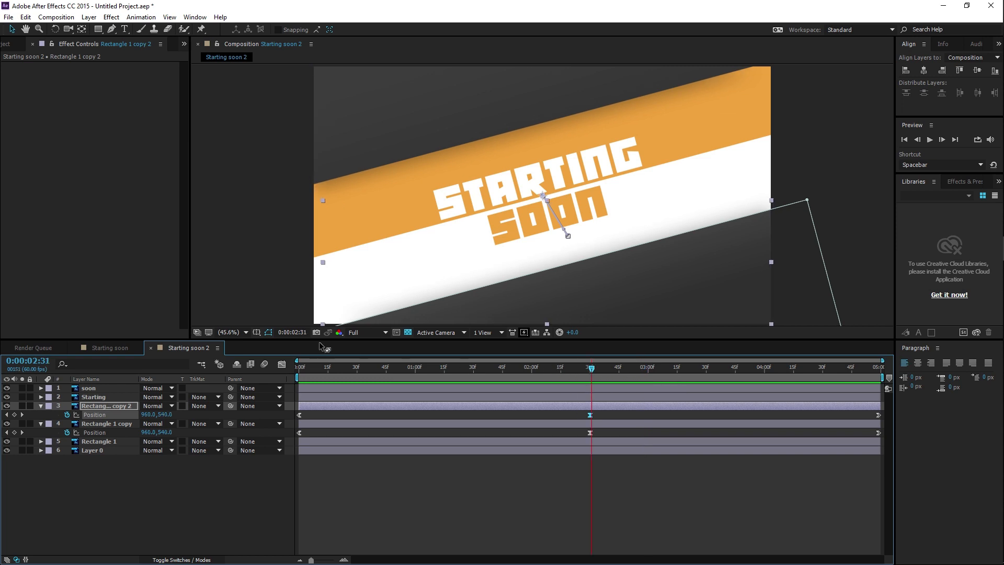
- In the Graph Editor speed graph, drag the middle keyframes' influence handles to lengthen the easing
{"action": "left_click", "coordinate": [282, 364]}
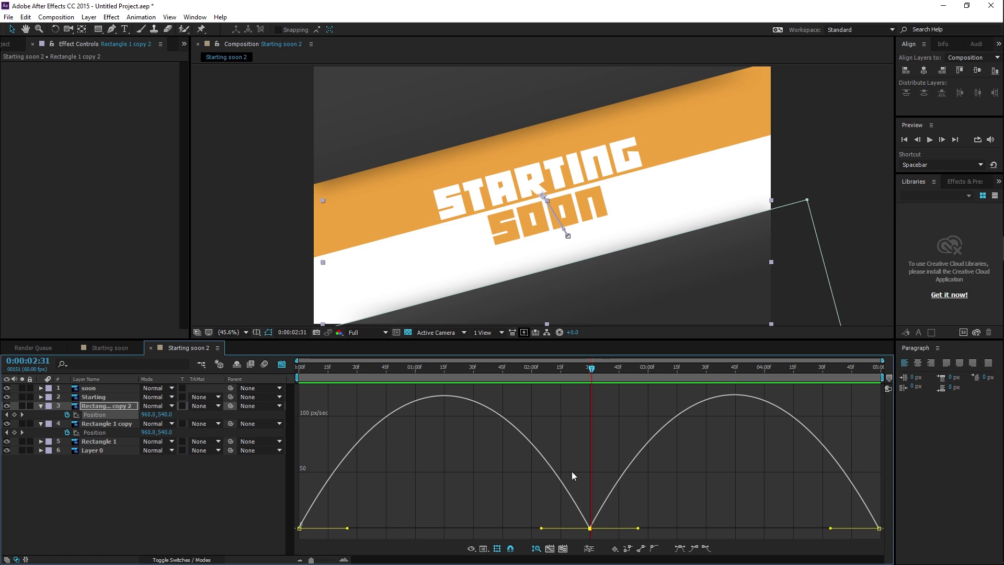
{"action": "mouse_move", "coordinate": [543, 548]}
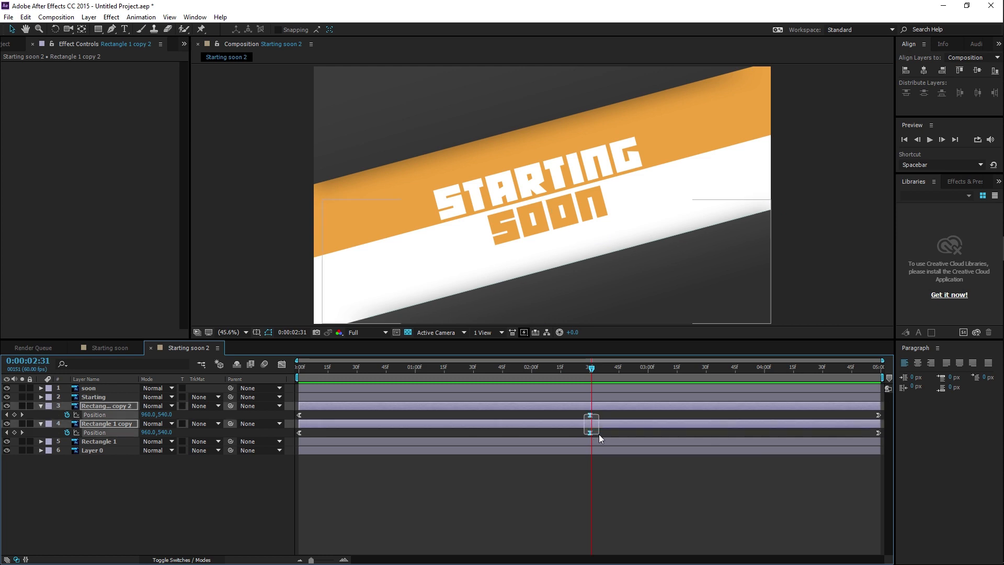
{"action": "left_click", "coordinate": [282, 365]}
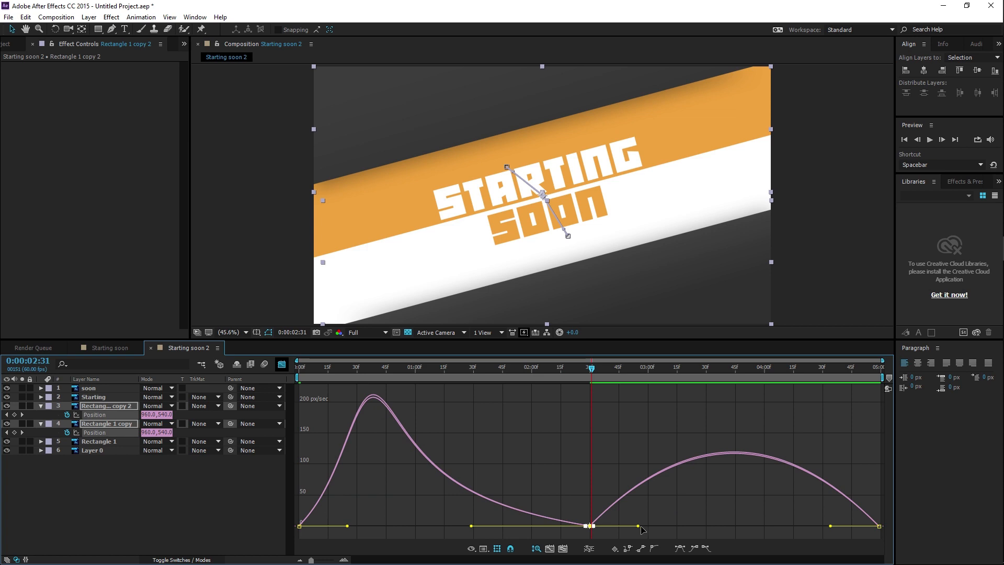
{"action": "left_click_drag", "start_coordinate": [640, 528], "coordinate": [702, 528]}
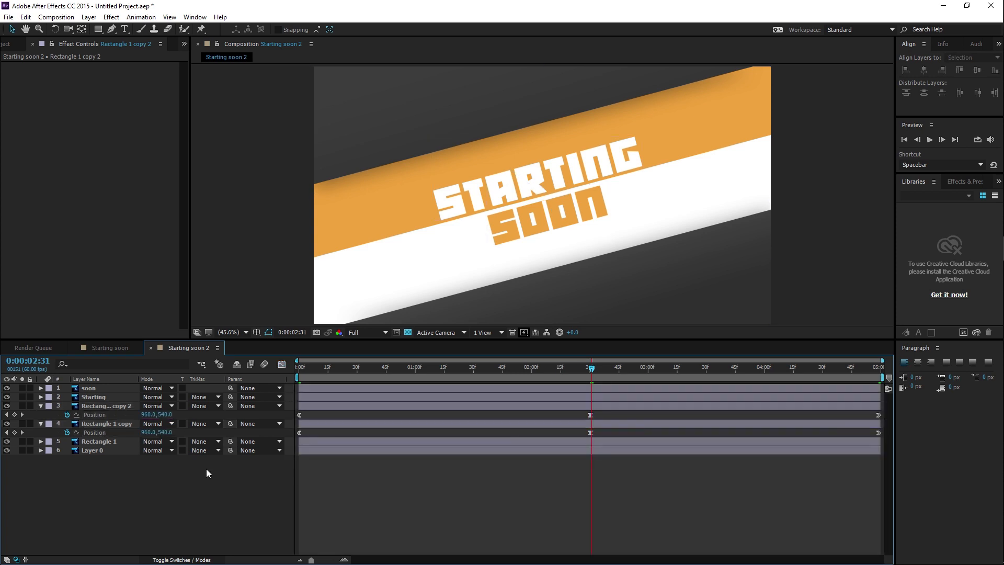
{"action": "mouse_move", "coordinate": [216, 462]}
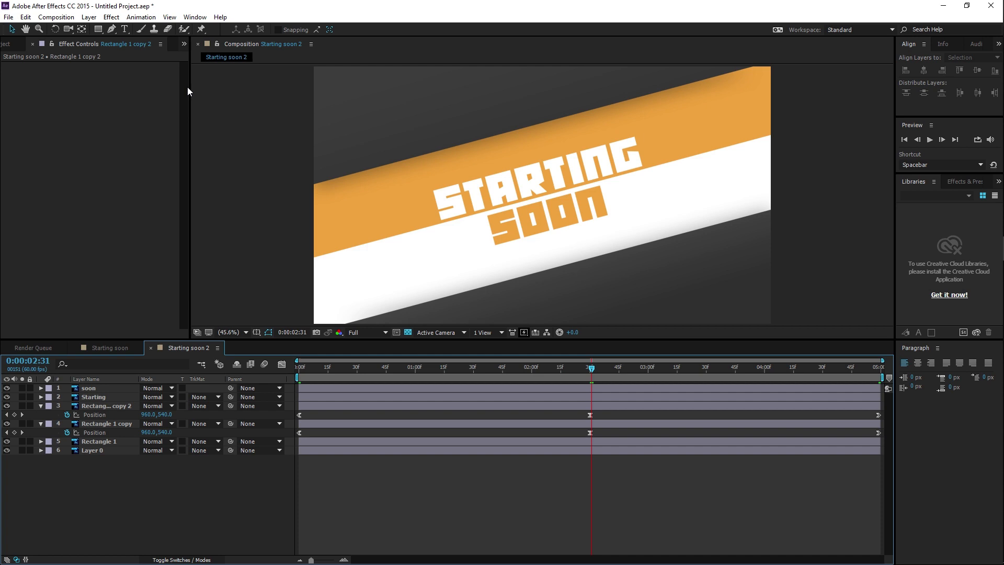
- Add the Starting soon 2 composition to the render queue
{"action": "left_click", "coordinate": [53, 18]}
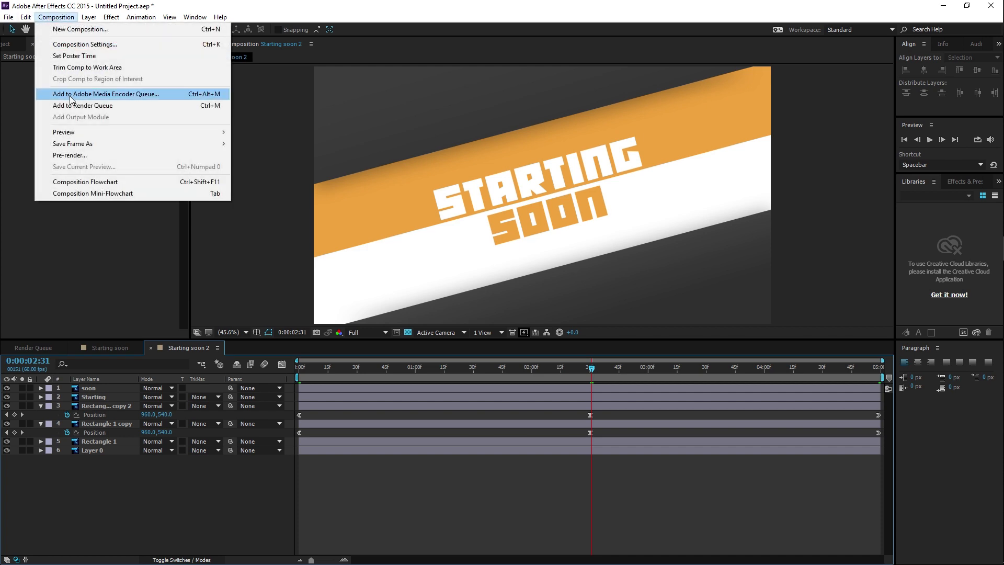
{"action": "left_click", "coordinate": [83, 105]}
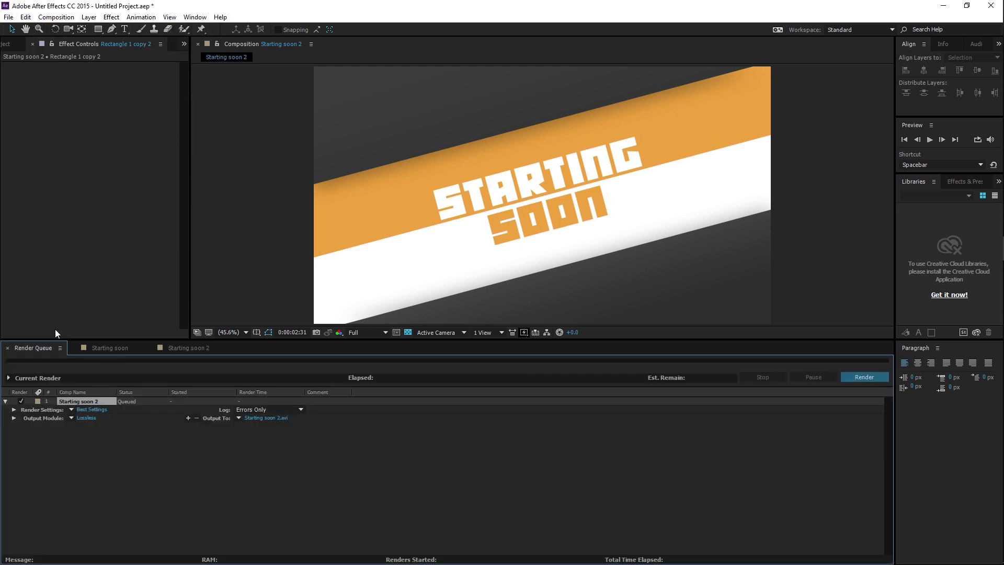
{"action": "left_click", "coordinate": [86, 417]}
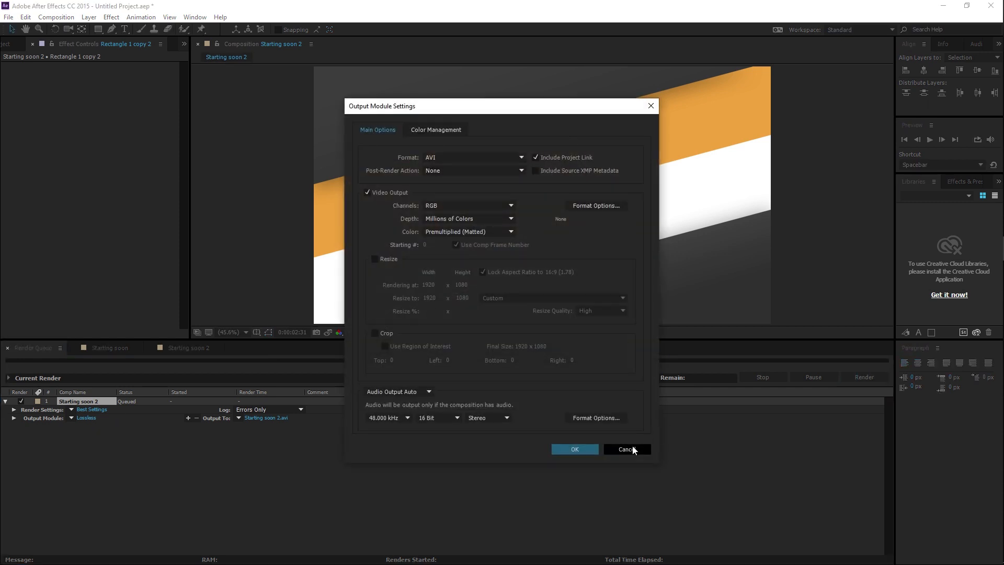
{"action": "left_click", "coordinate": [627, 449]}
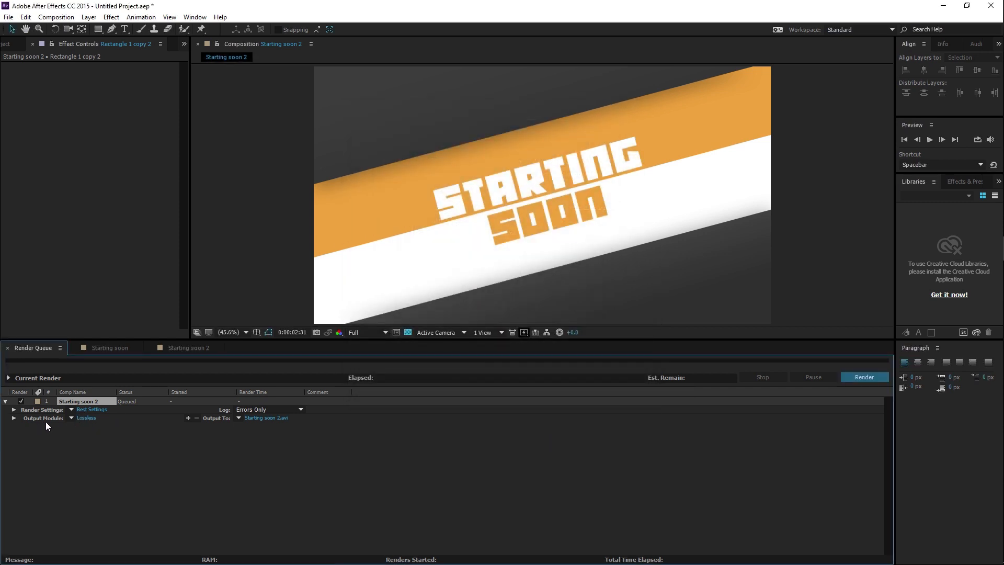
- Set the output module to QuickTime with H.264 codec and audio output off
{"action": "left_click", "coordinate": [85, 417]}
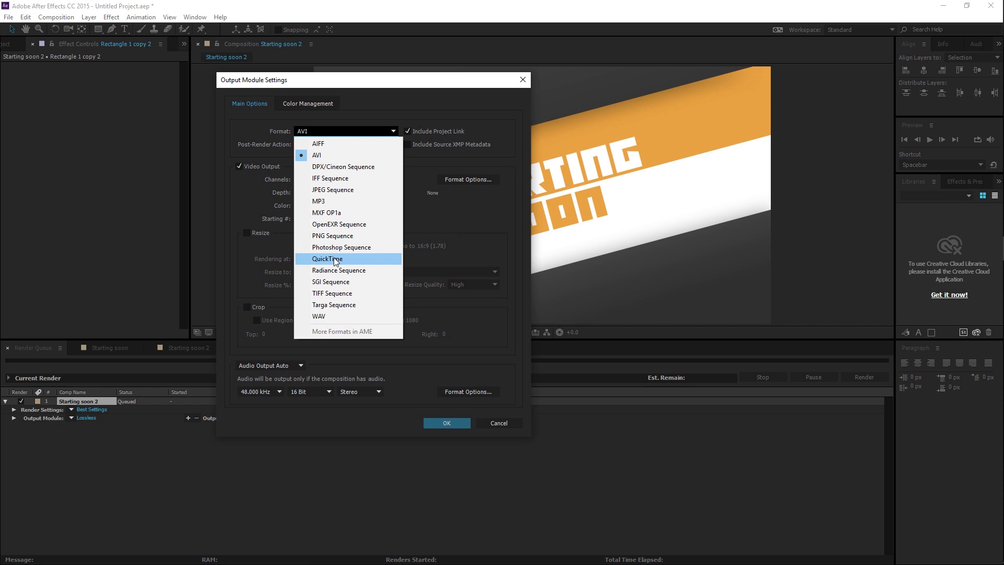
{"action": "left_click", "coordinate": [326, 259]}
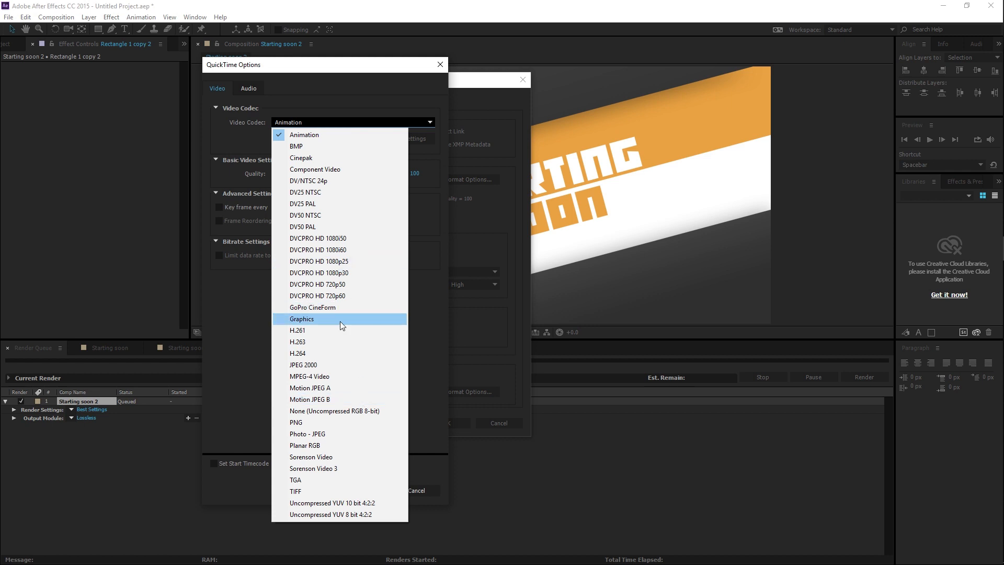
{"action": "left_click", "coordinate": [299, 353]}
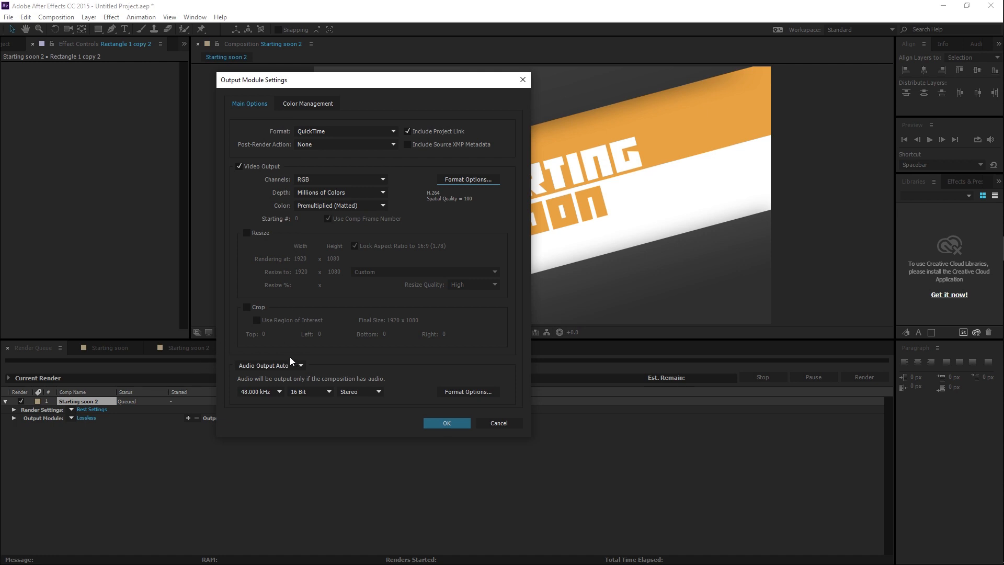
{"action": "left_click", "coordinate": [270, 365]}
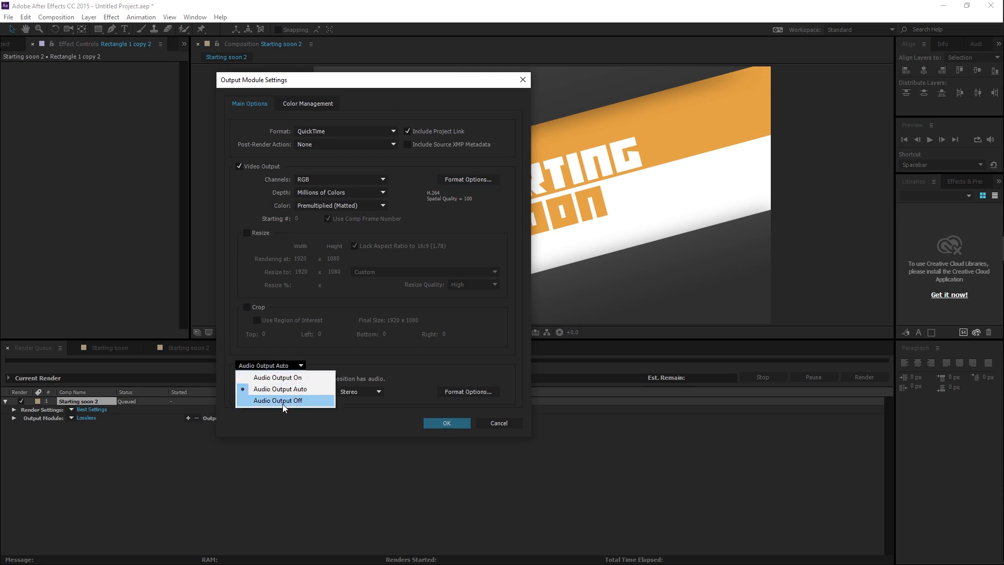
{"action": "left_click", "coordinate": [278, 401]}
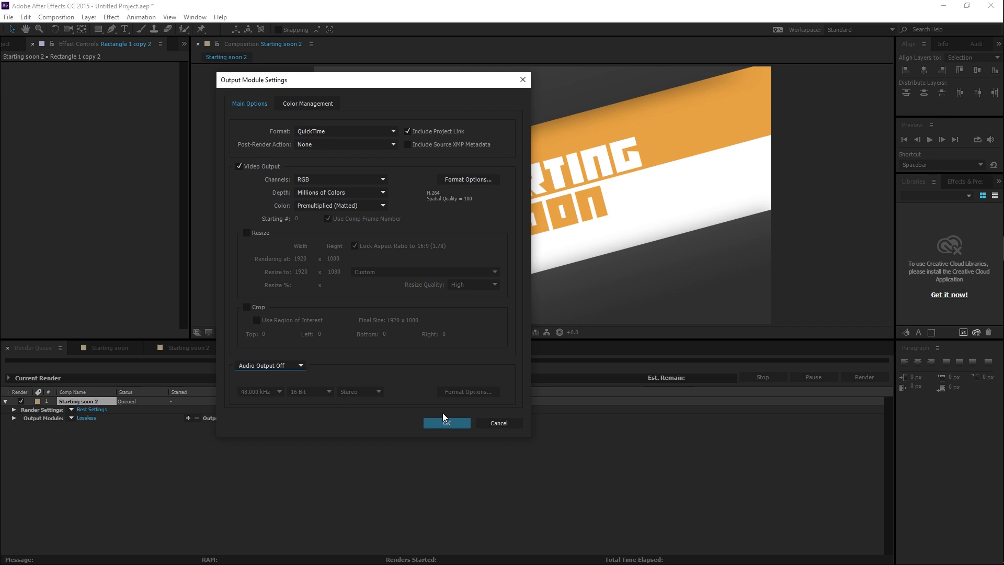
{"action": "left_click", "coordinate": [447, 424]}
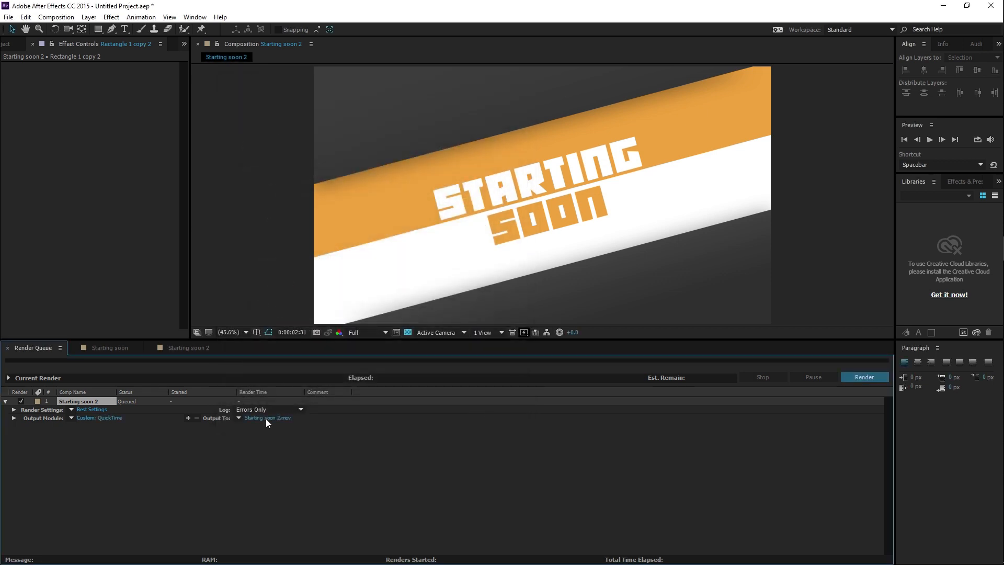
- Point the Output To destination at Starting soon 2.mov in the Wut Sport folder
{"action": "left_click", "coordinate": [267, 417]}
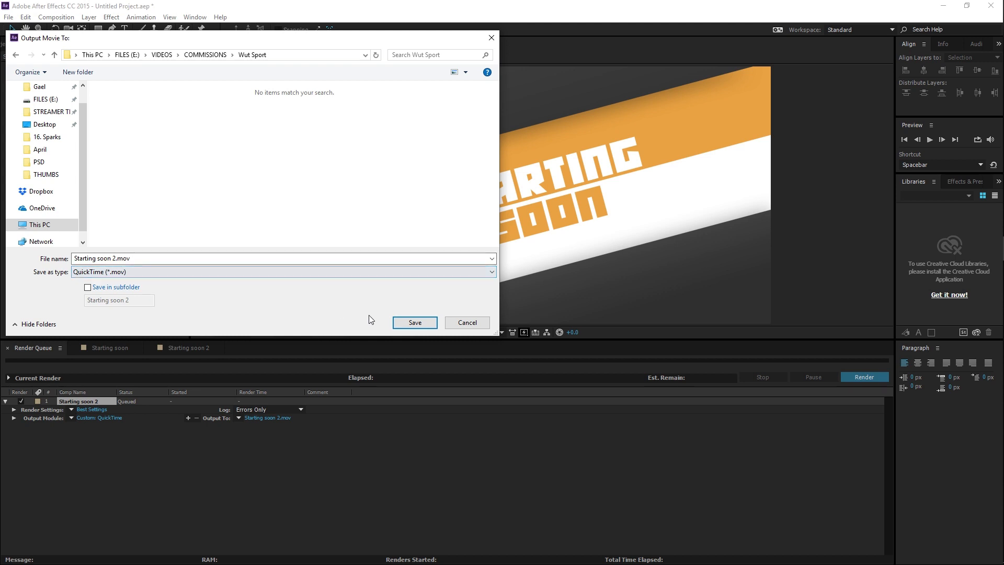
{"action": "mouse_move", "coordinate": [409, 327]}
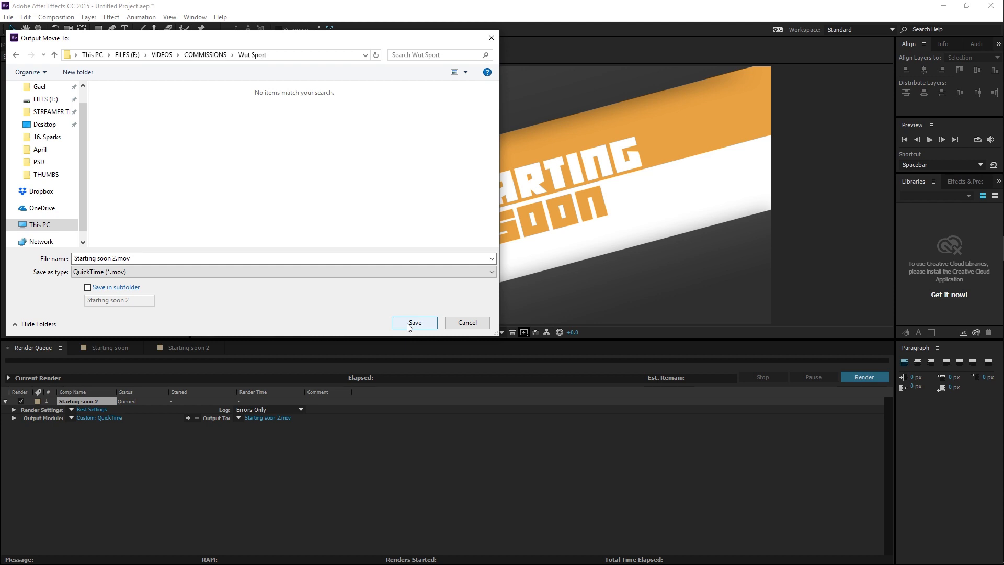
{"action": "left_click", "coordinate": [415, 323]}
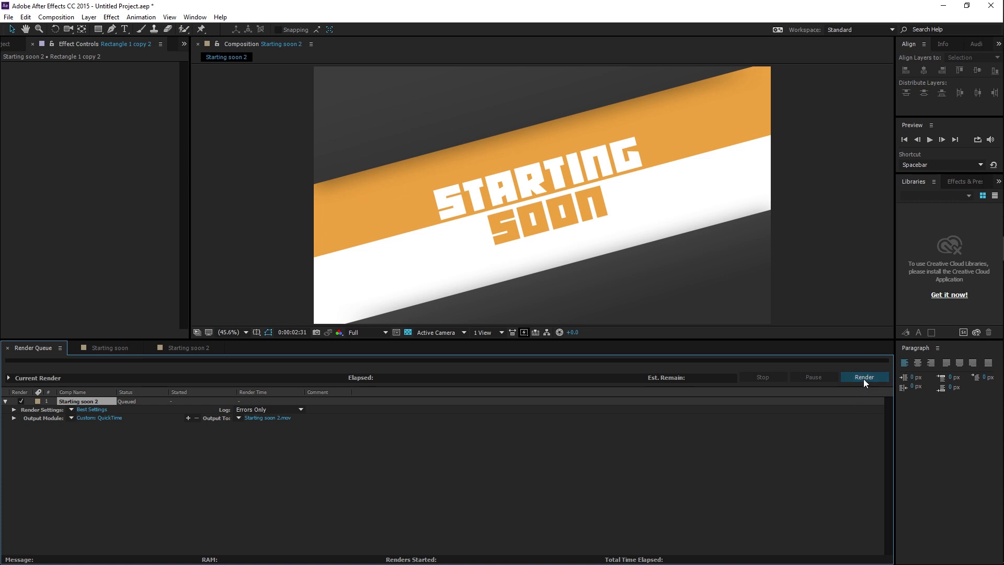
{"action": "left_click", "coordinate": [864, 376]}
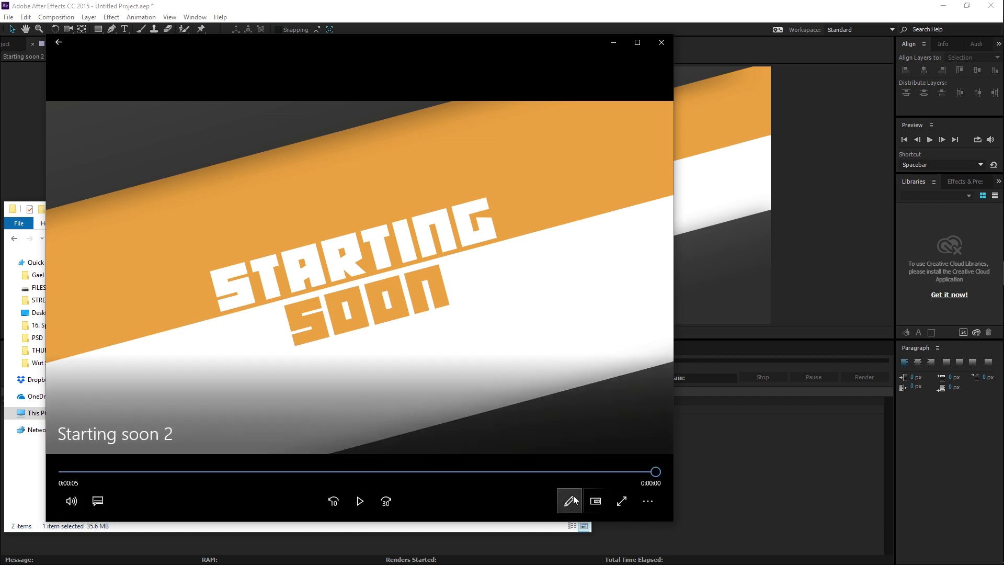
- Change a playback option while previewing Starting soon 2 in Movies & TV
{"action": "left_click", "coordinate": [648, 501]}
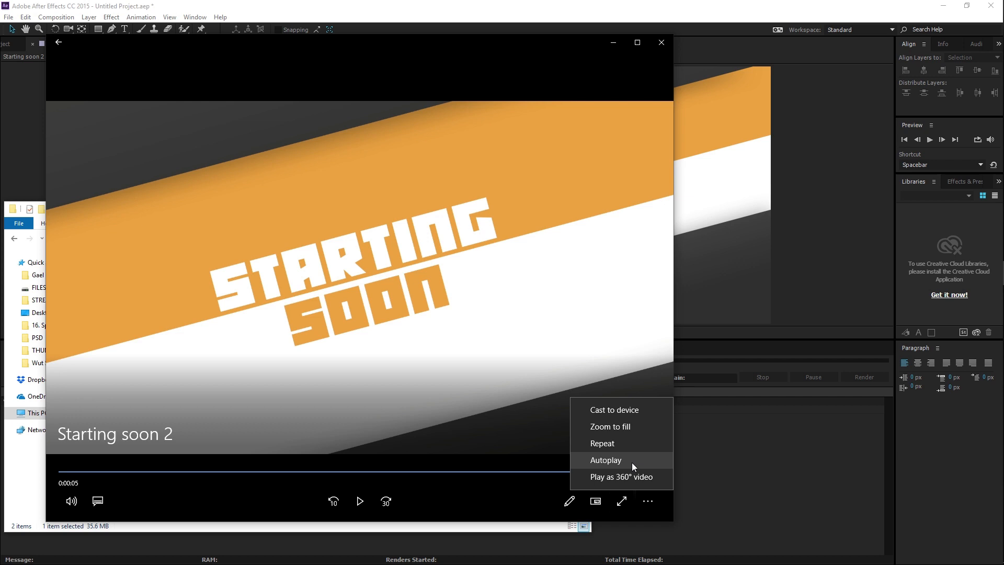
{"action": "left_click", "coordinate": [606, 460]}
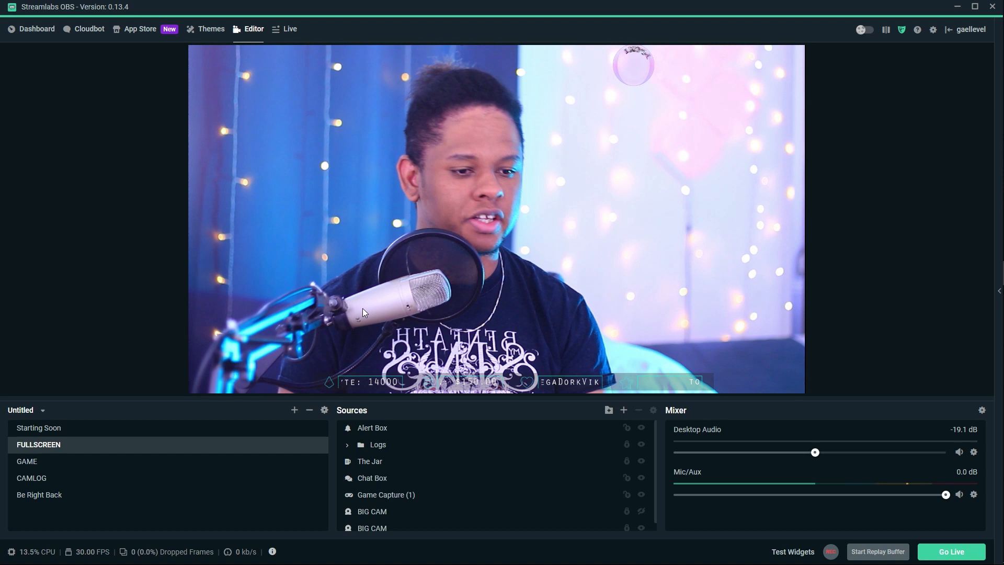
{"action": "mouse_move", "coordinate": [2, 427]}
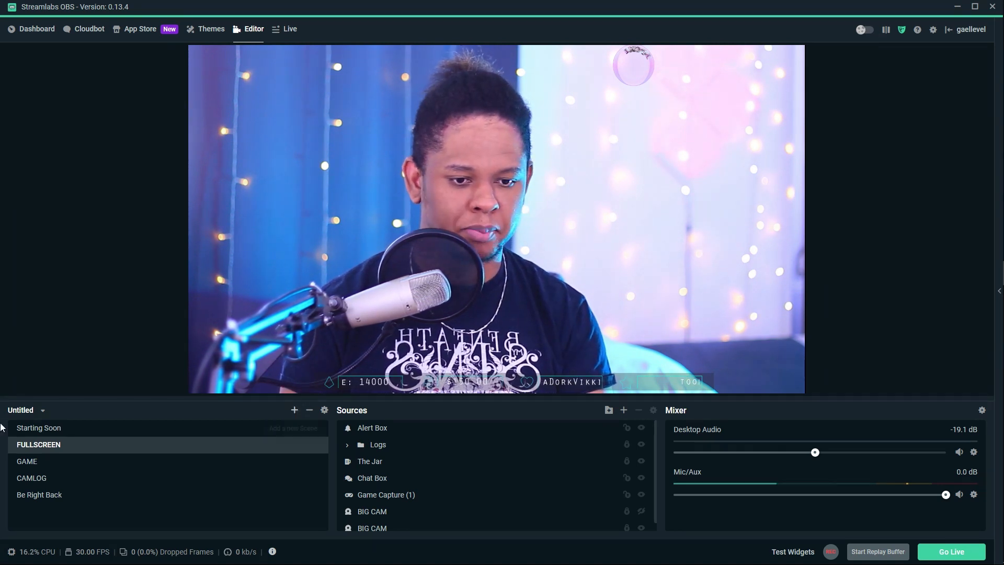
- Add a new empty scene named 'Test' to the Scenes list
{"action": "left_click", "coordinate": [295, 410]}
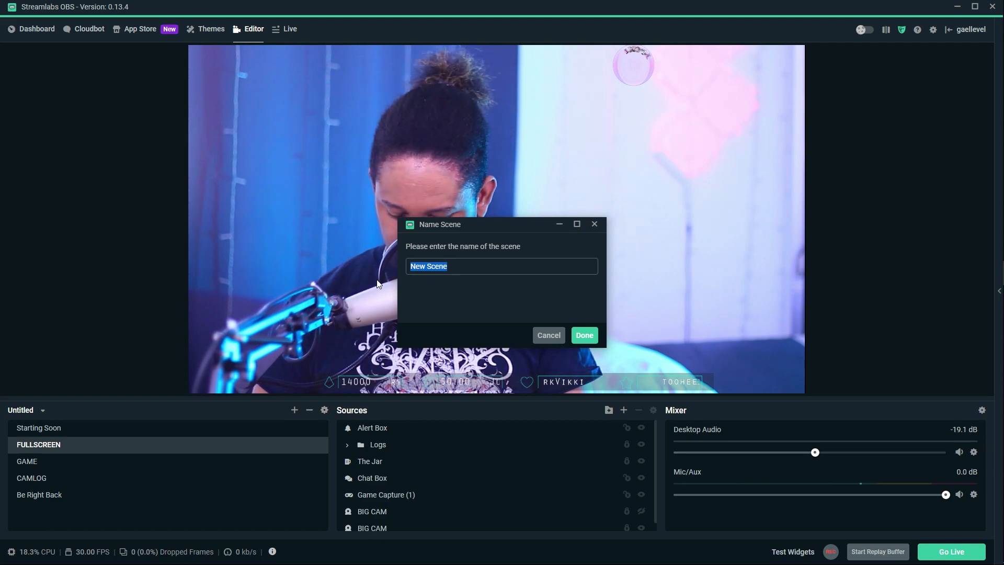
{"action": "type", "text": "Test"}
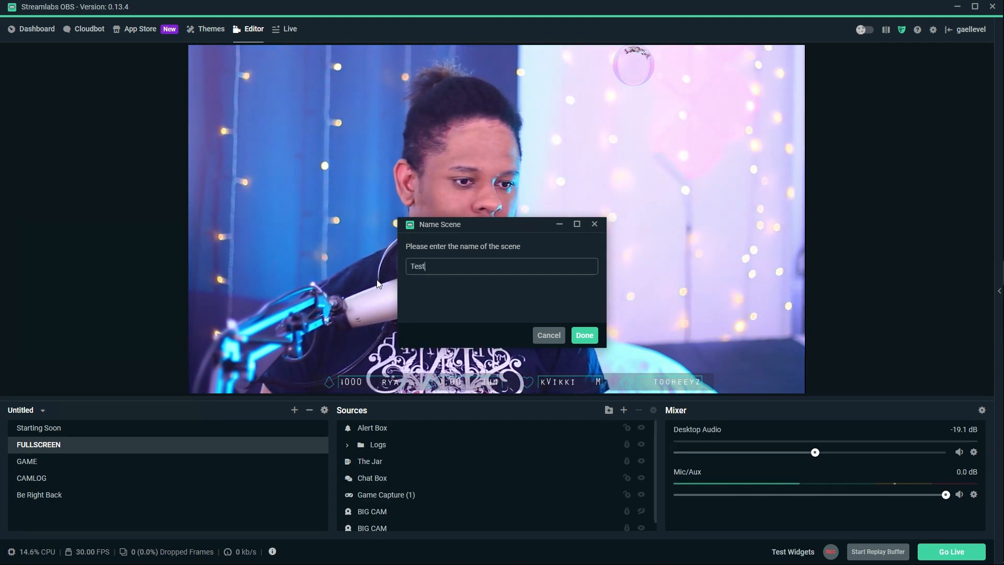
{"action": "left_click", "coordinate": [585, 335]}
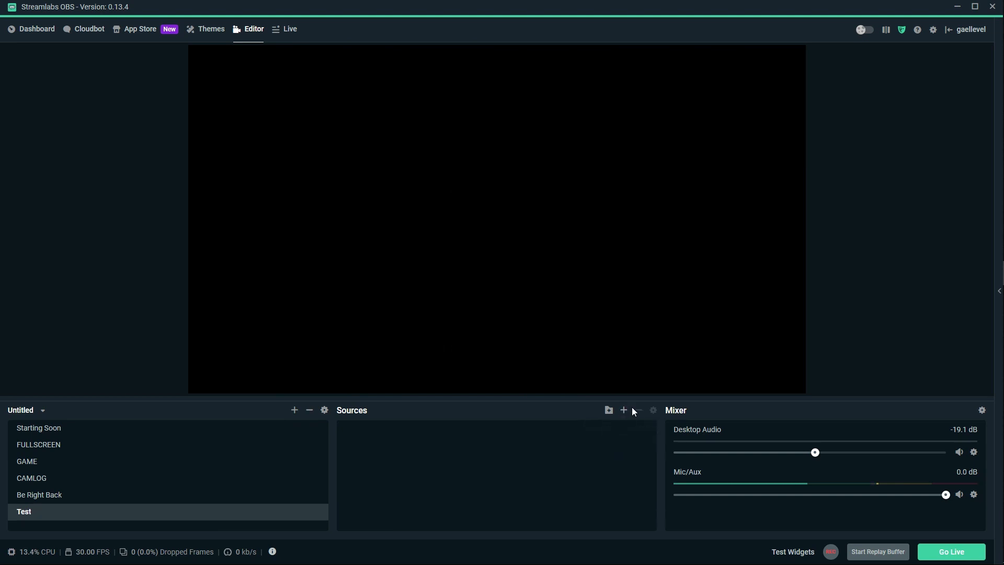
- Add a new Media Source from the rendered Starting Soon .mov with Loop enabled
{"action": "left_click", "coordinate": [623, 410]}
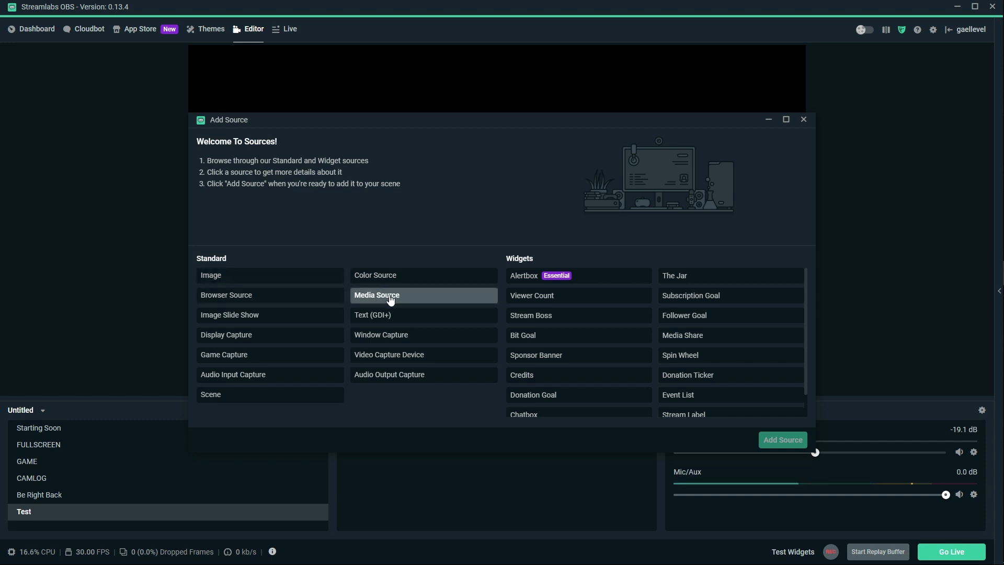
{"action": "left_click", "coordinate": [783, 440]}
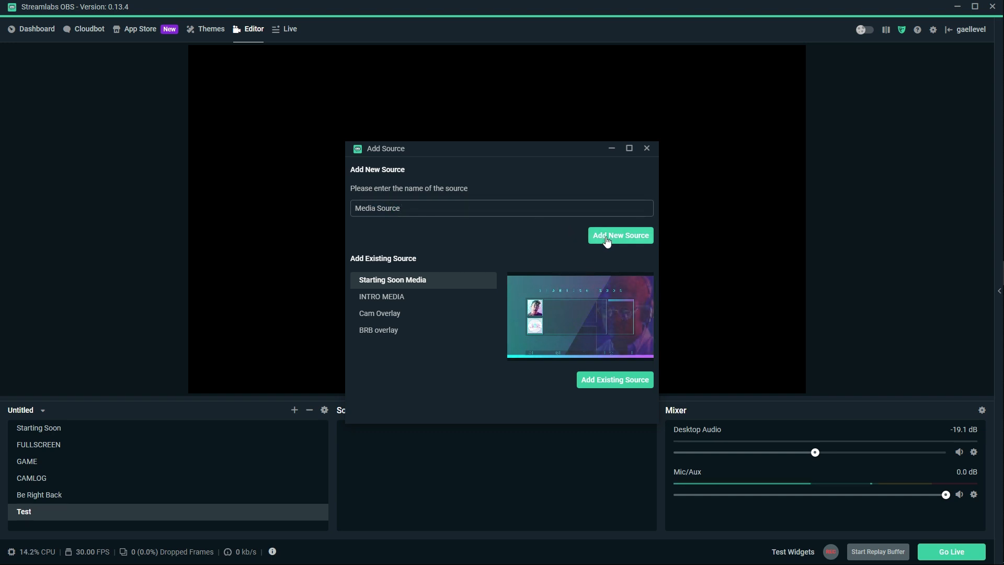
{"action": "left_click", "coordinate": [621, 236]}
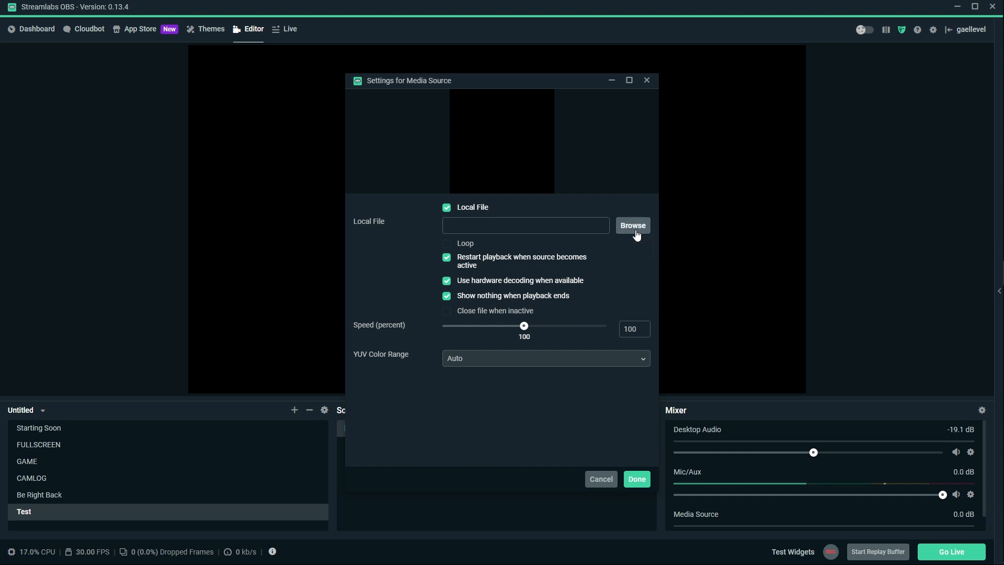
{"action": "left_click", "coordinate": [633, 225]}
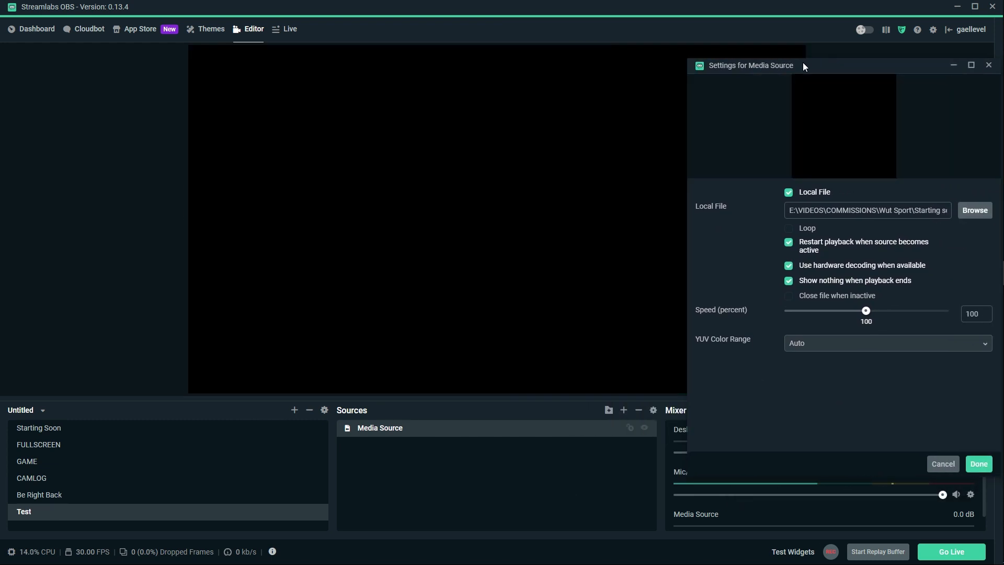
{"action": "left_click", "coordinate": [788, 227]}
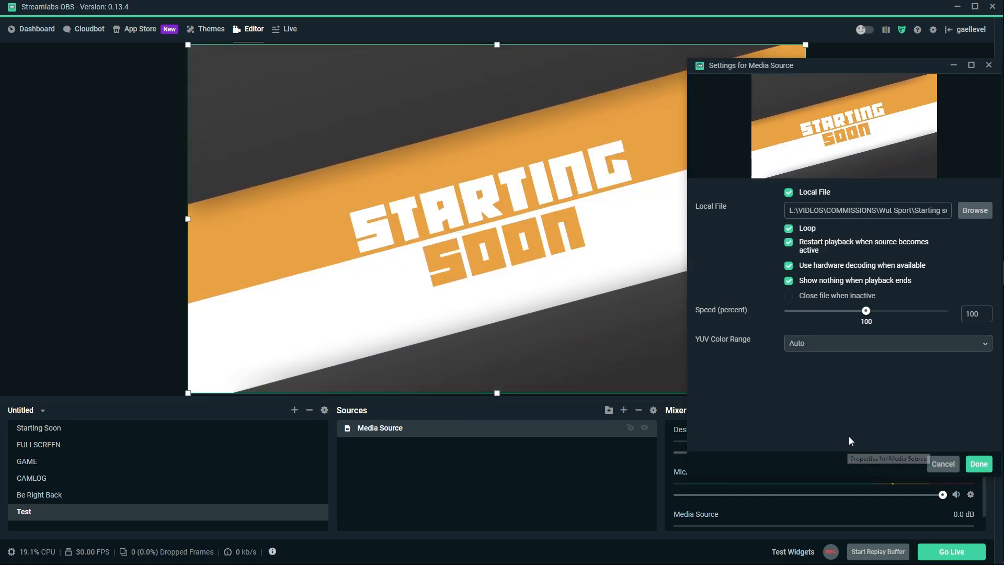
{"action": "mouse_move", "coordinate": [852, 77]}
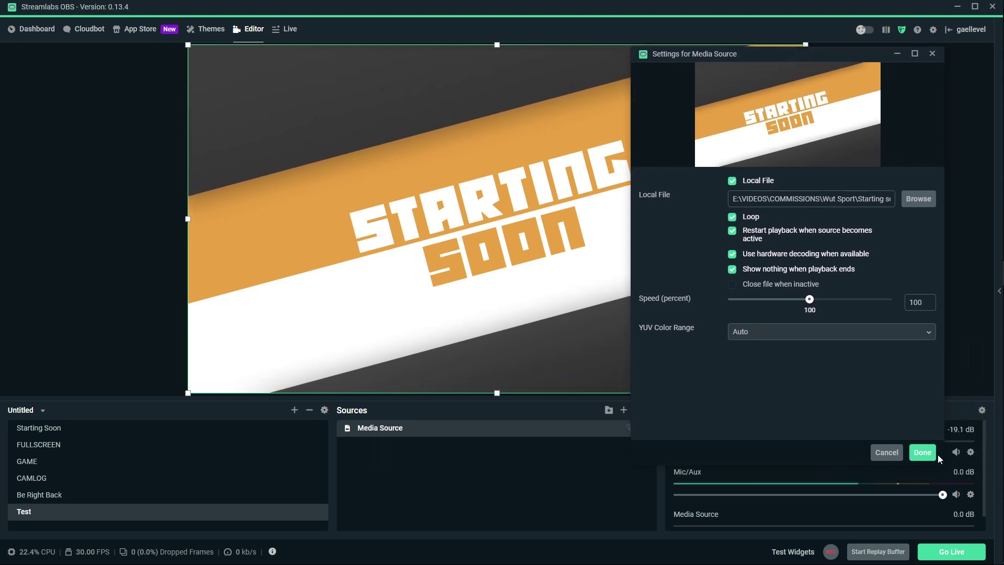
{"action": "left_click", "coordinate": [923, 452]}
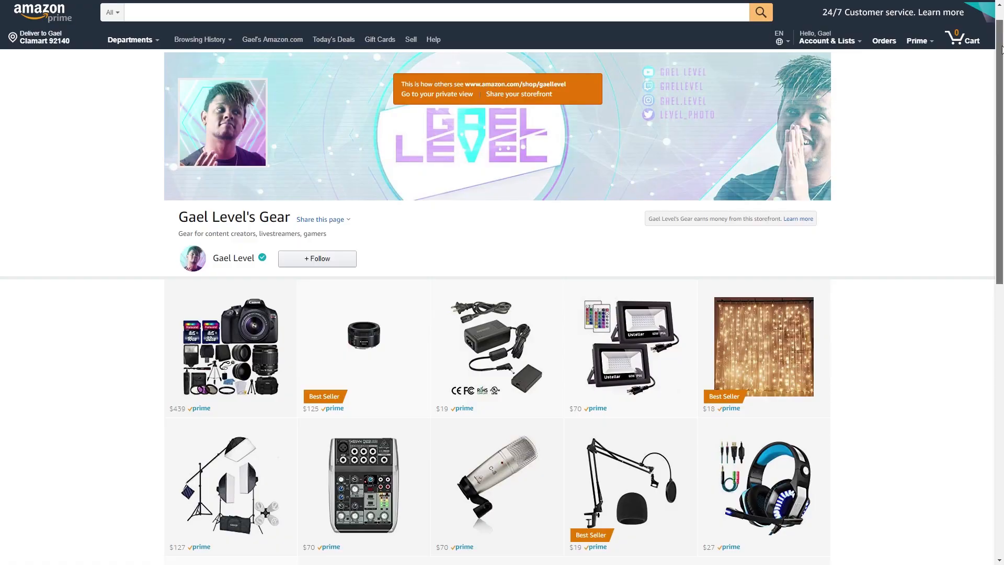
{"action": "scroll", "scroll_direction": "down", "scroll_amount": 3}
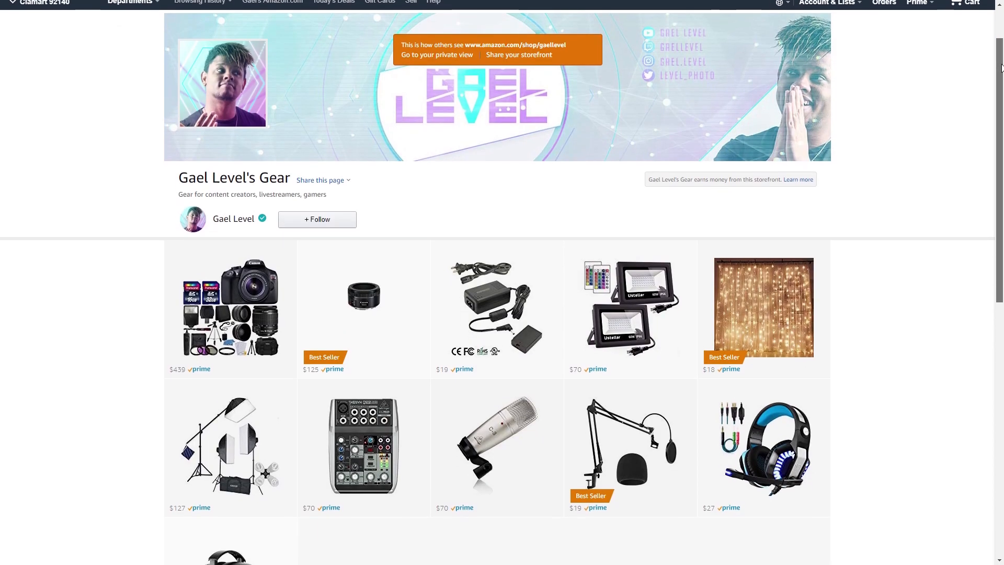
{"action": "scroll", "scroll_direction": "down", "scroll_amount": 3}
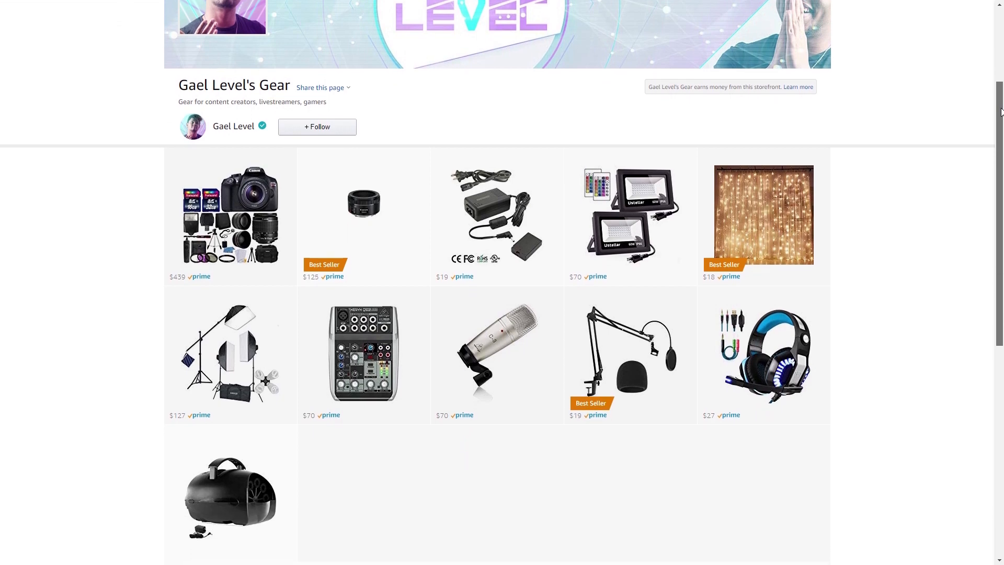